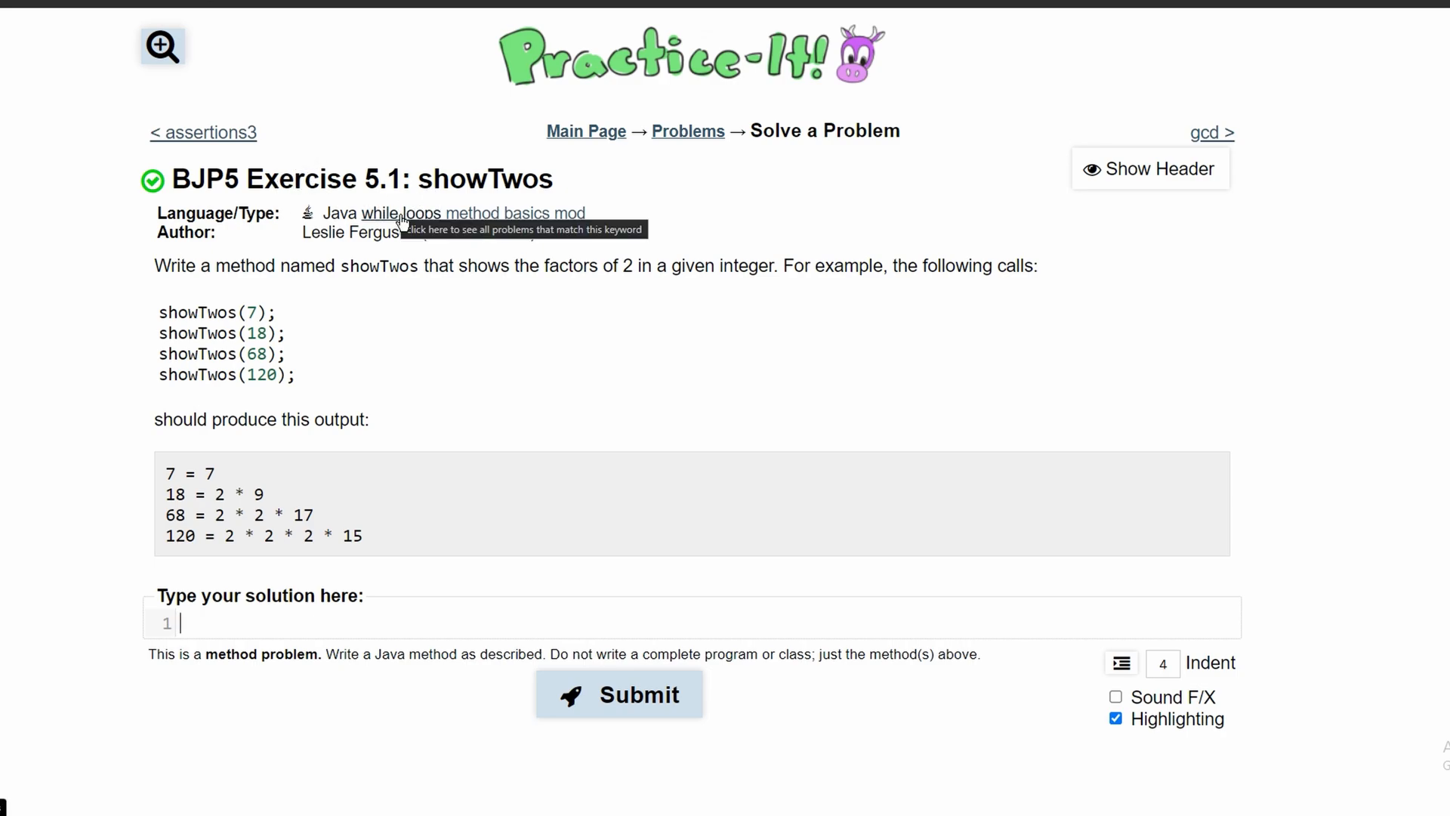
mouse_move(237, 368)
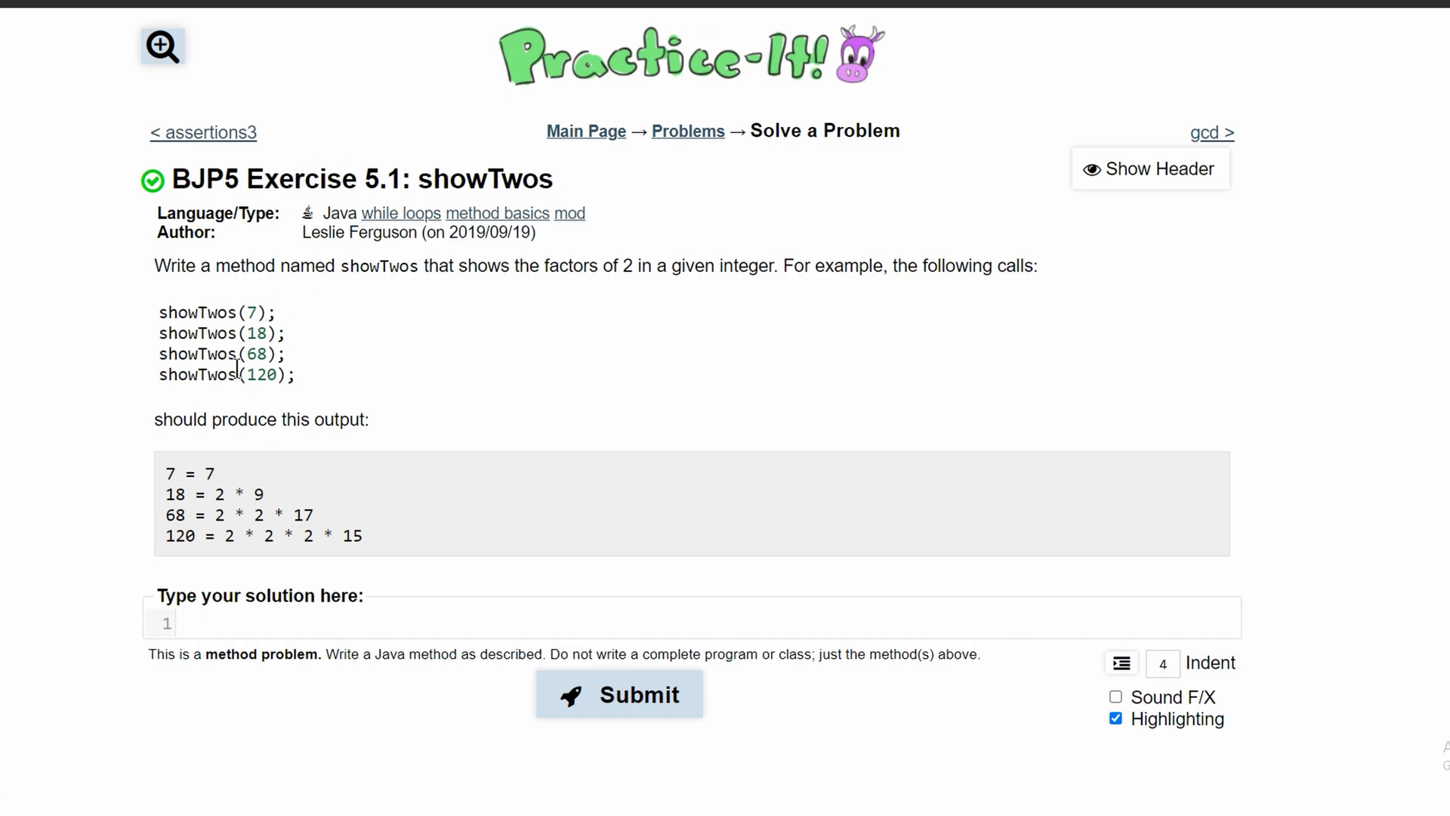
Type the method header 'public static void showTows(int n){' into the solution editor
drag(185, 265, 347, 265)
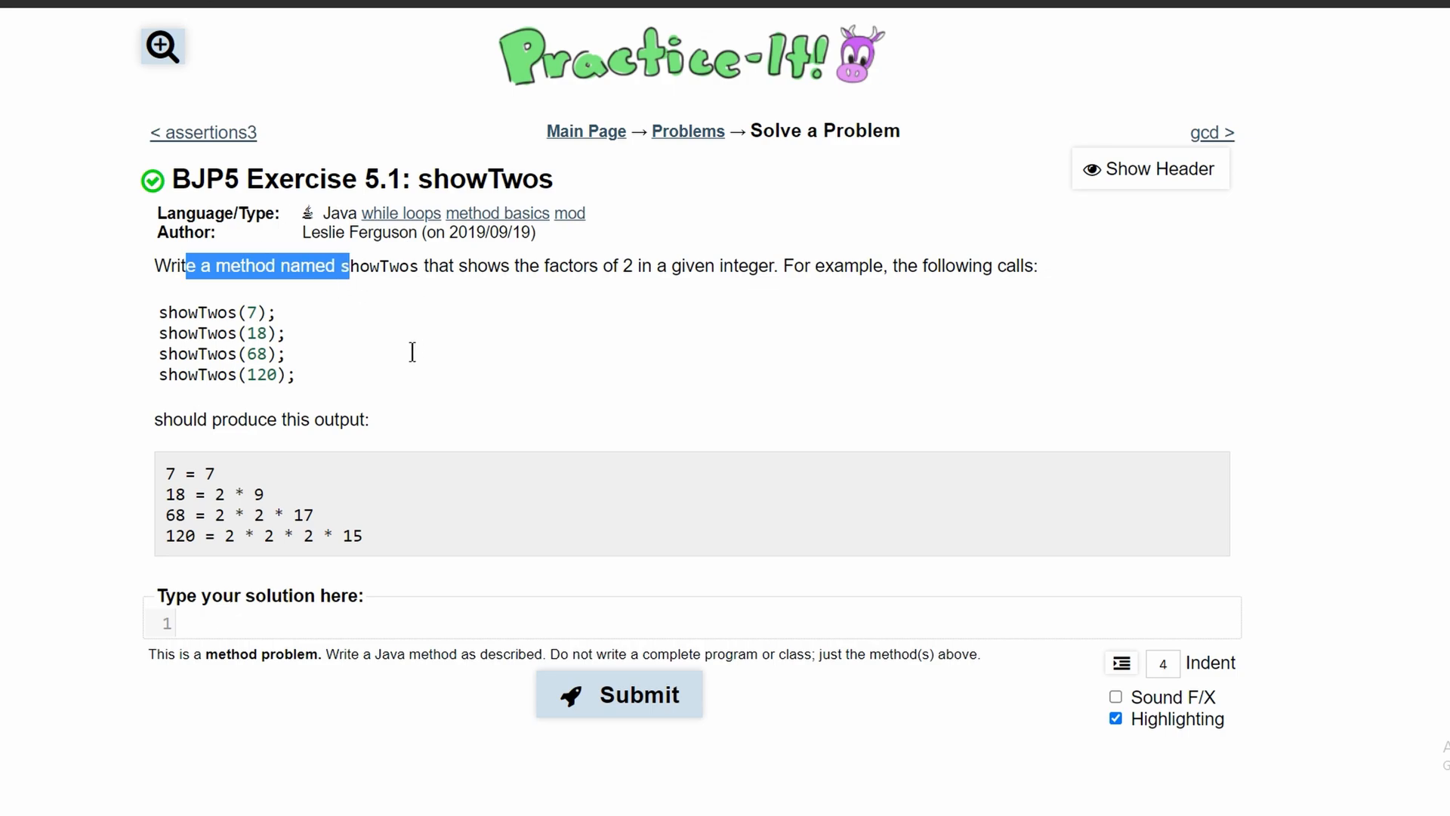
mouse_move(557, 309)
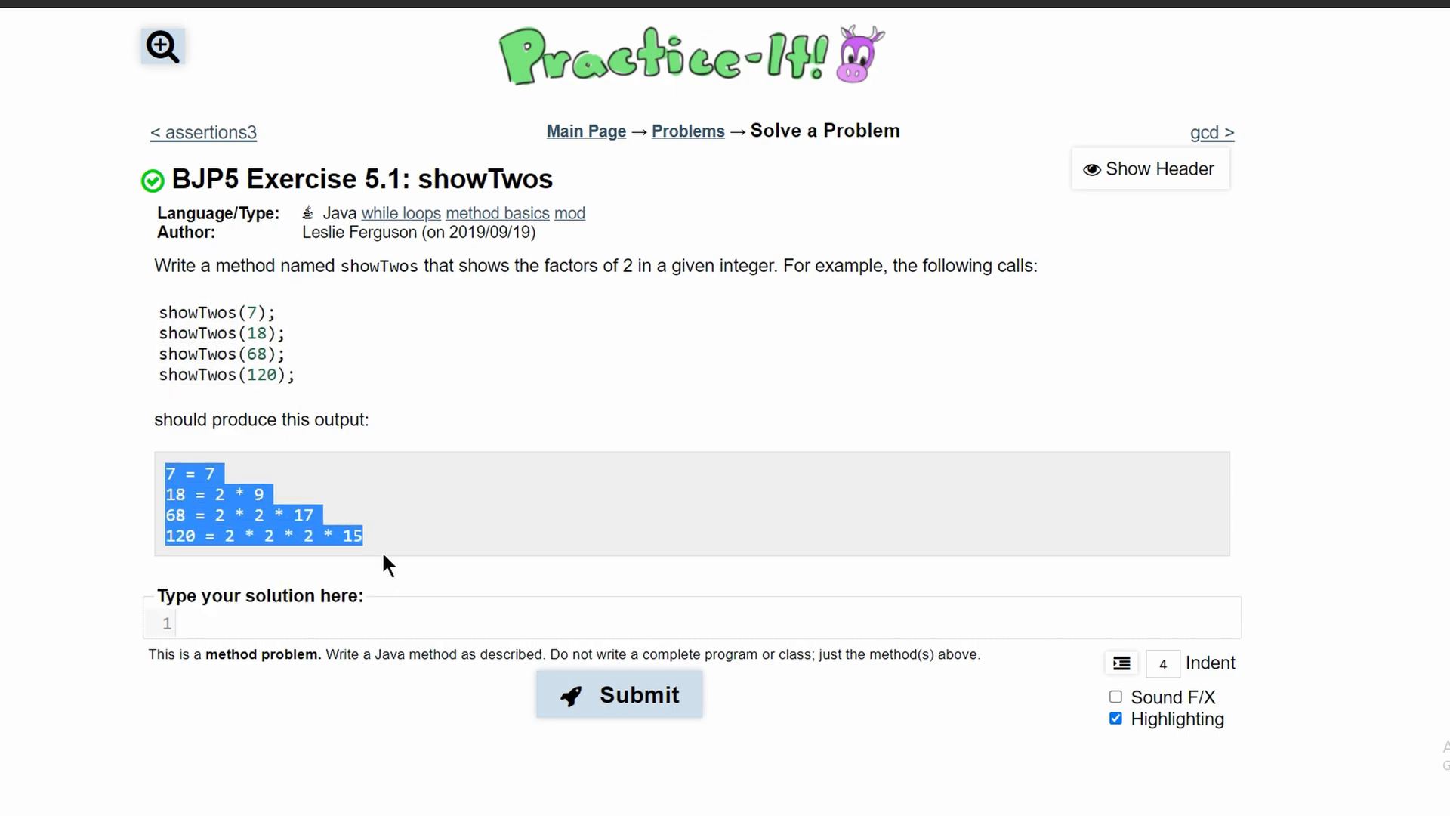
click(330, 617)
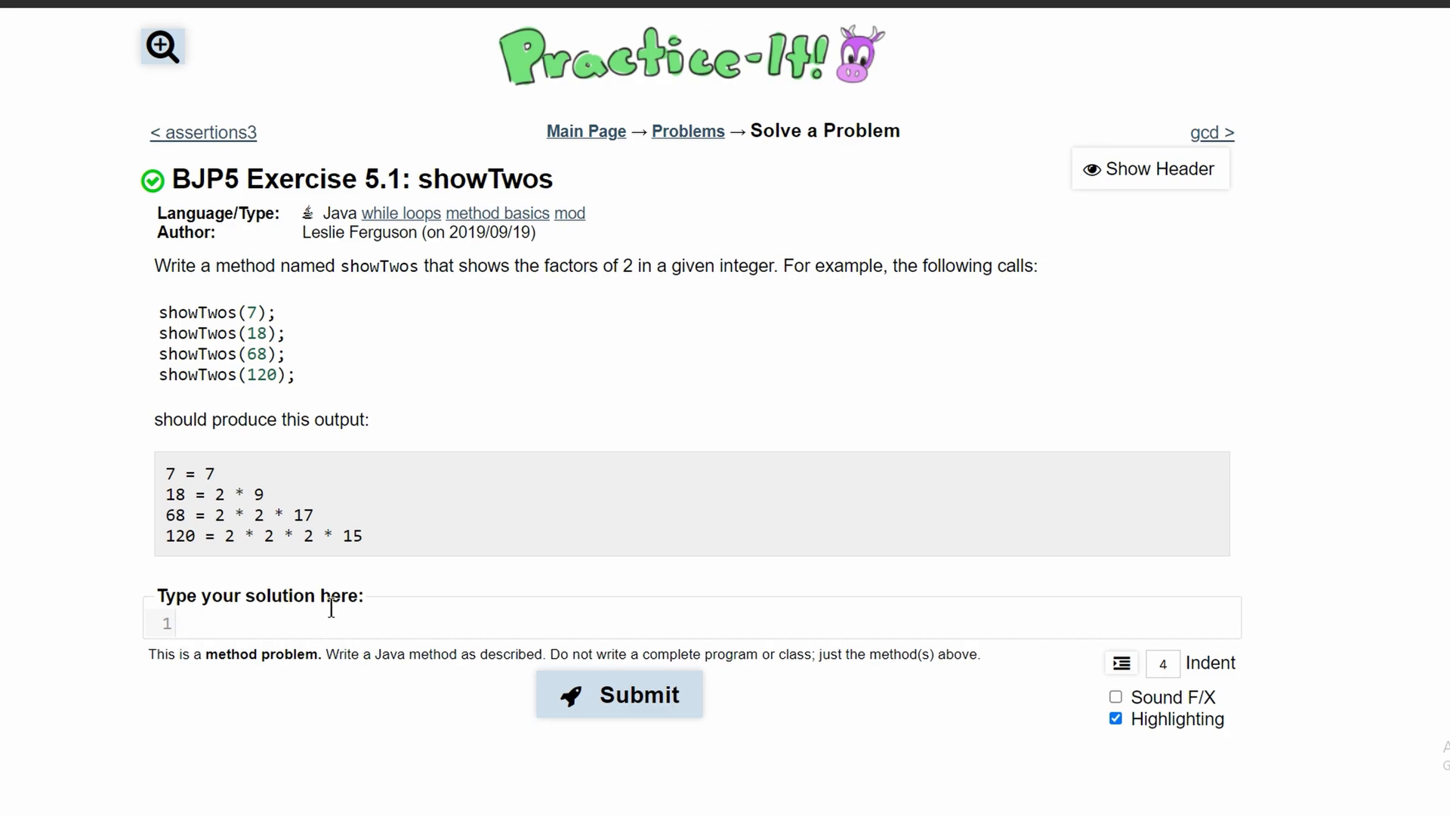
mouse_move(350, 535)
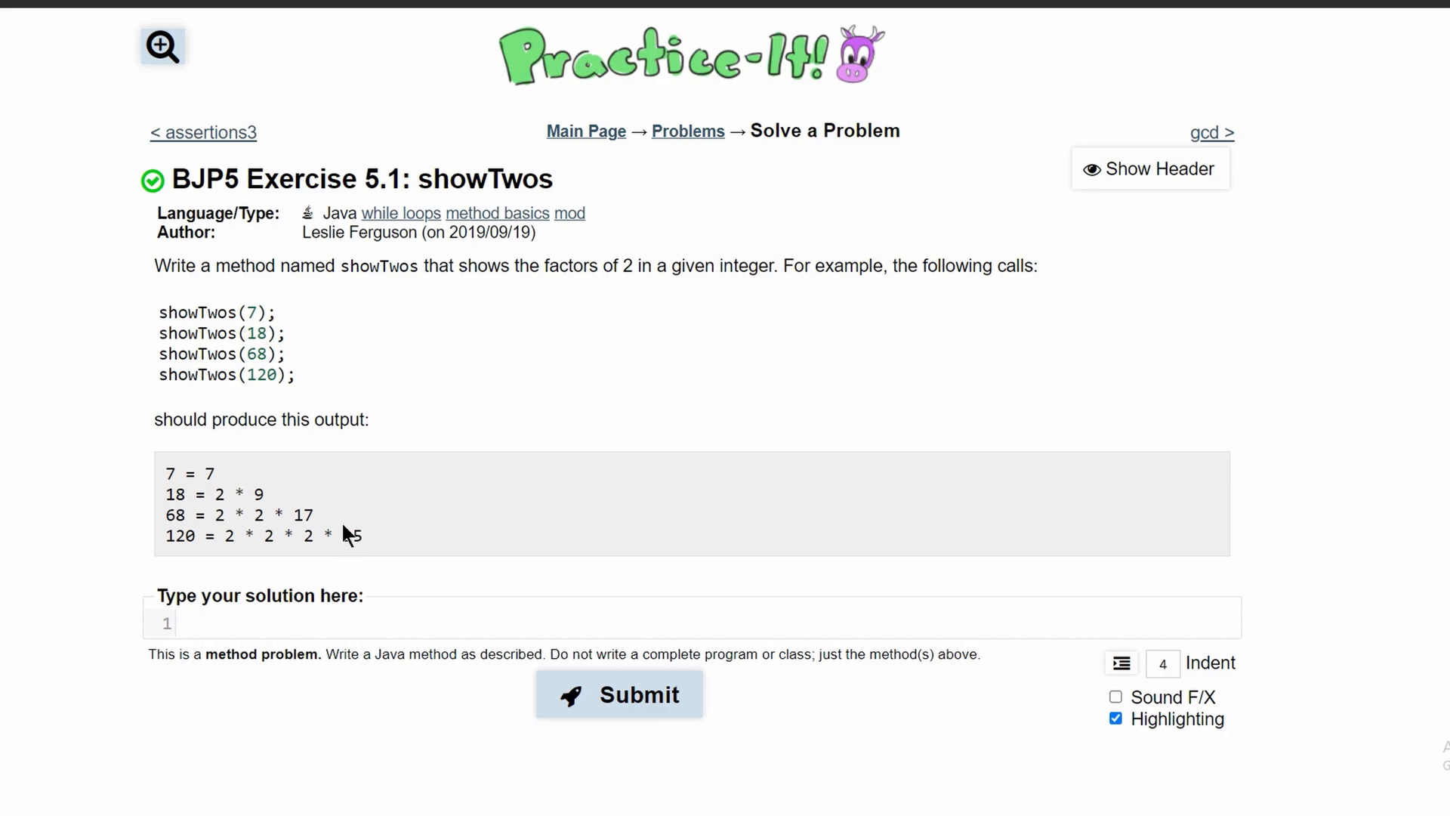
text(public stat)
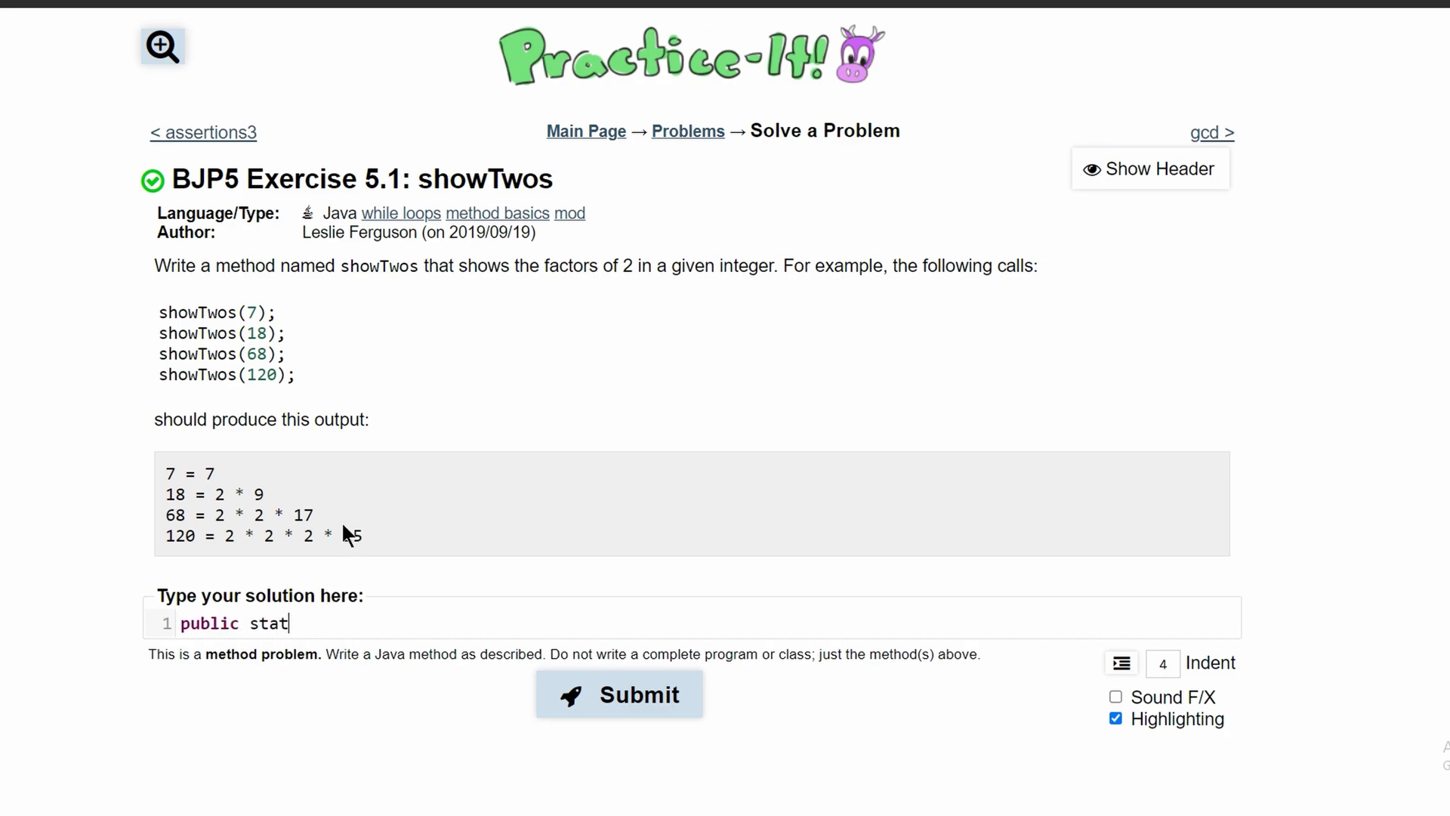
text(ic void show)
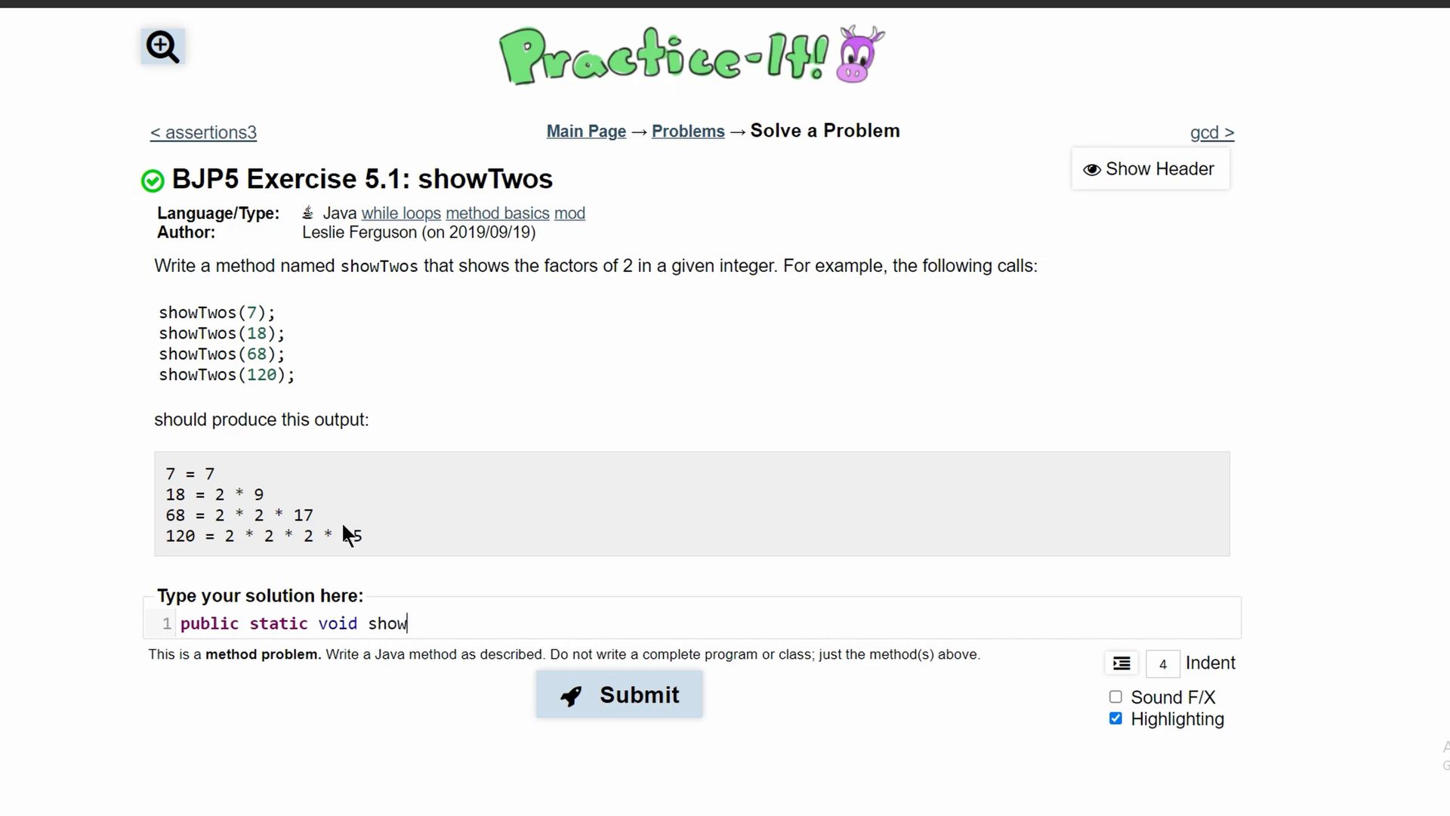
text(Tows())
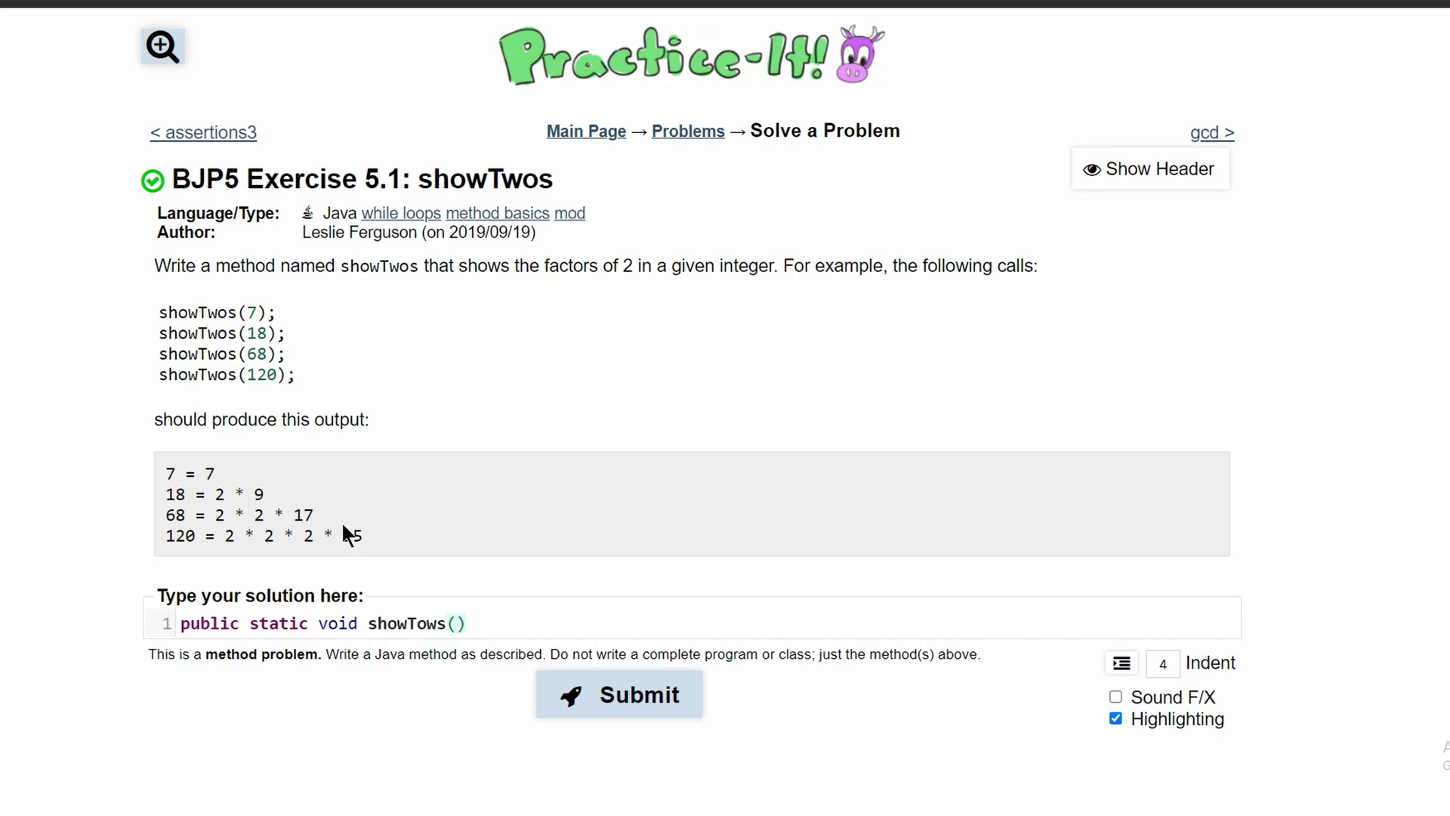
text(int)
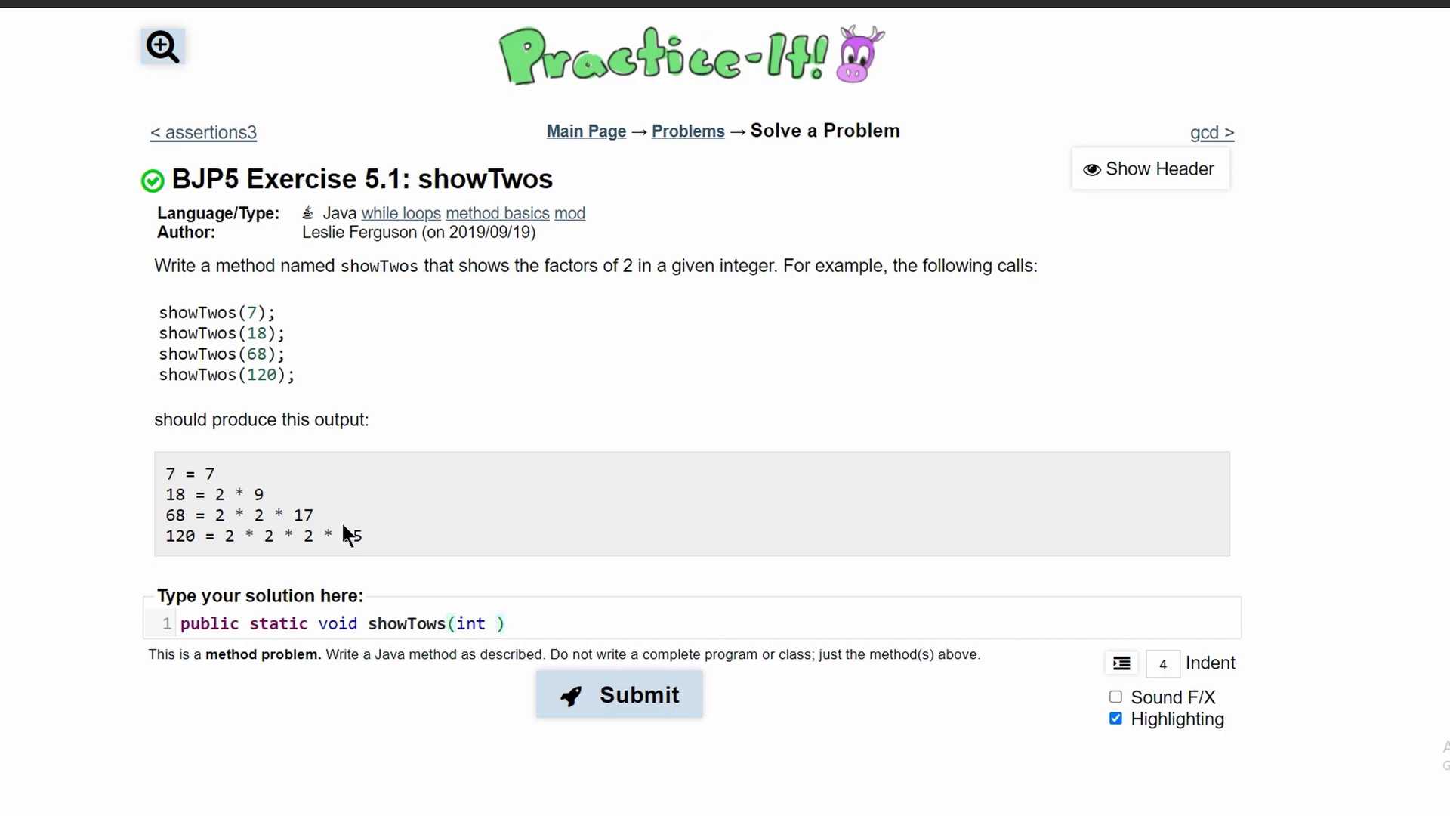
text(n){)
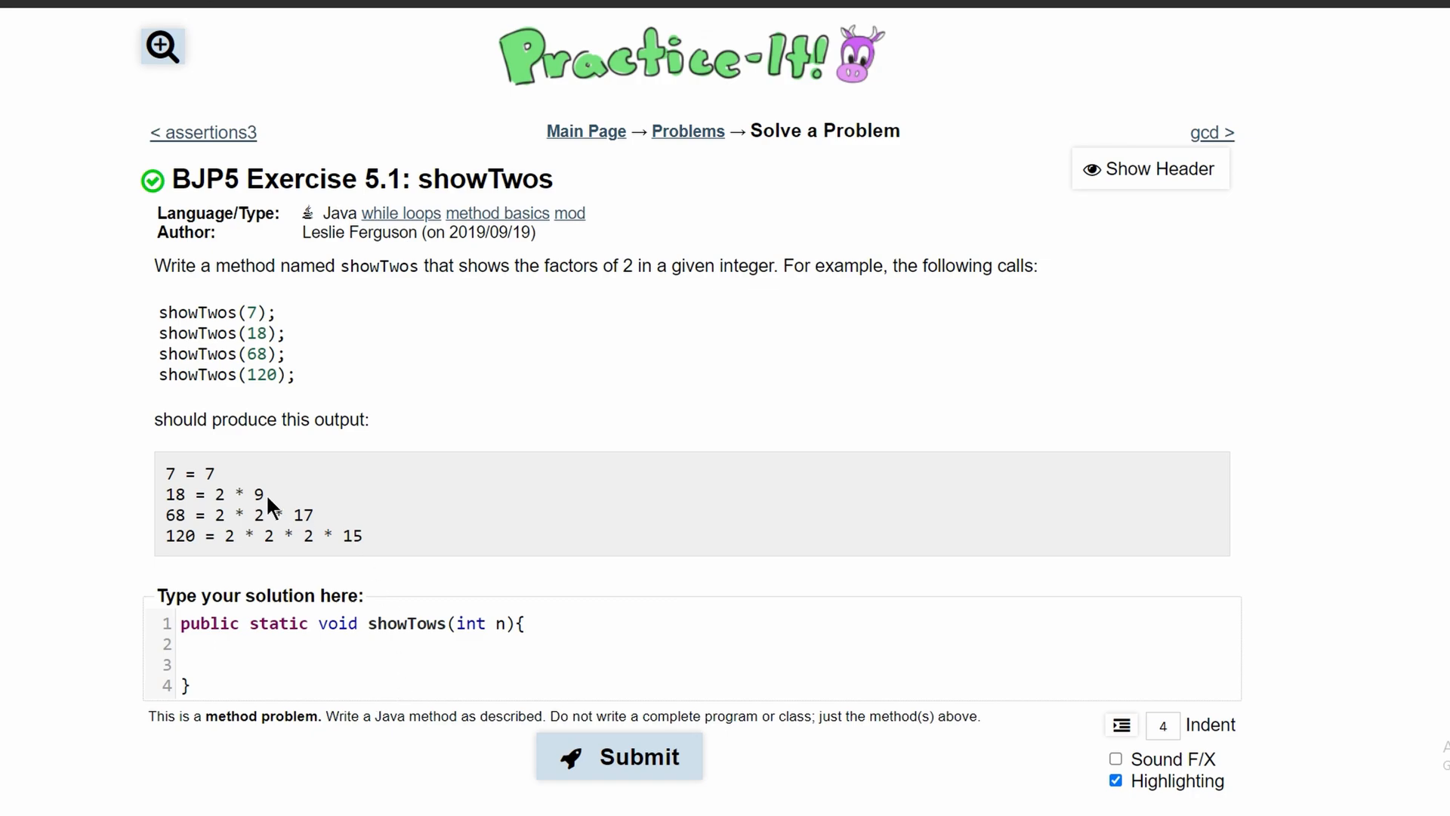
double_click(169, 473)
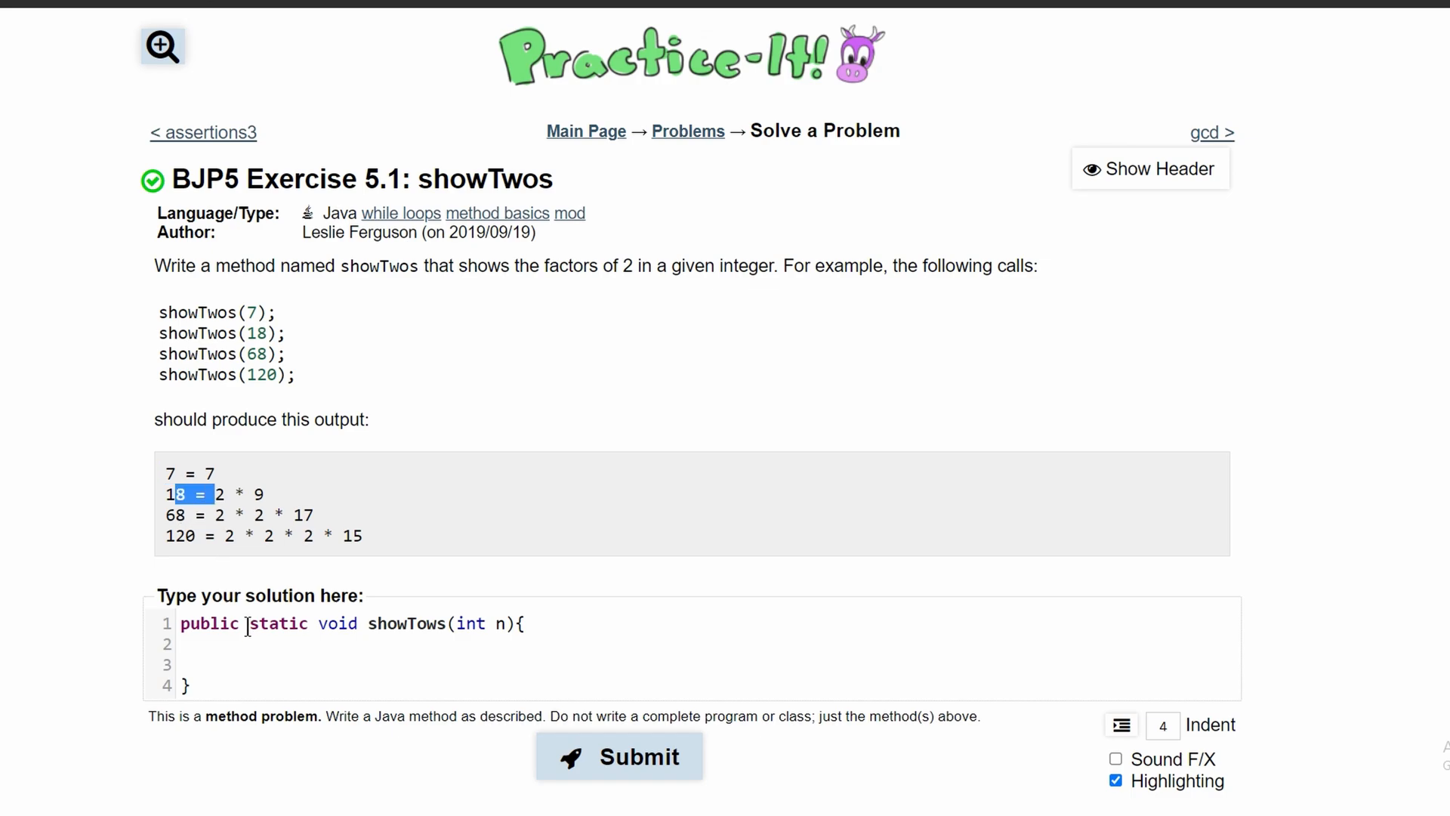
Add System.out.print(n + " = "); as the first line and move to the next line
text(Syste)
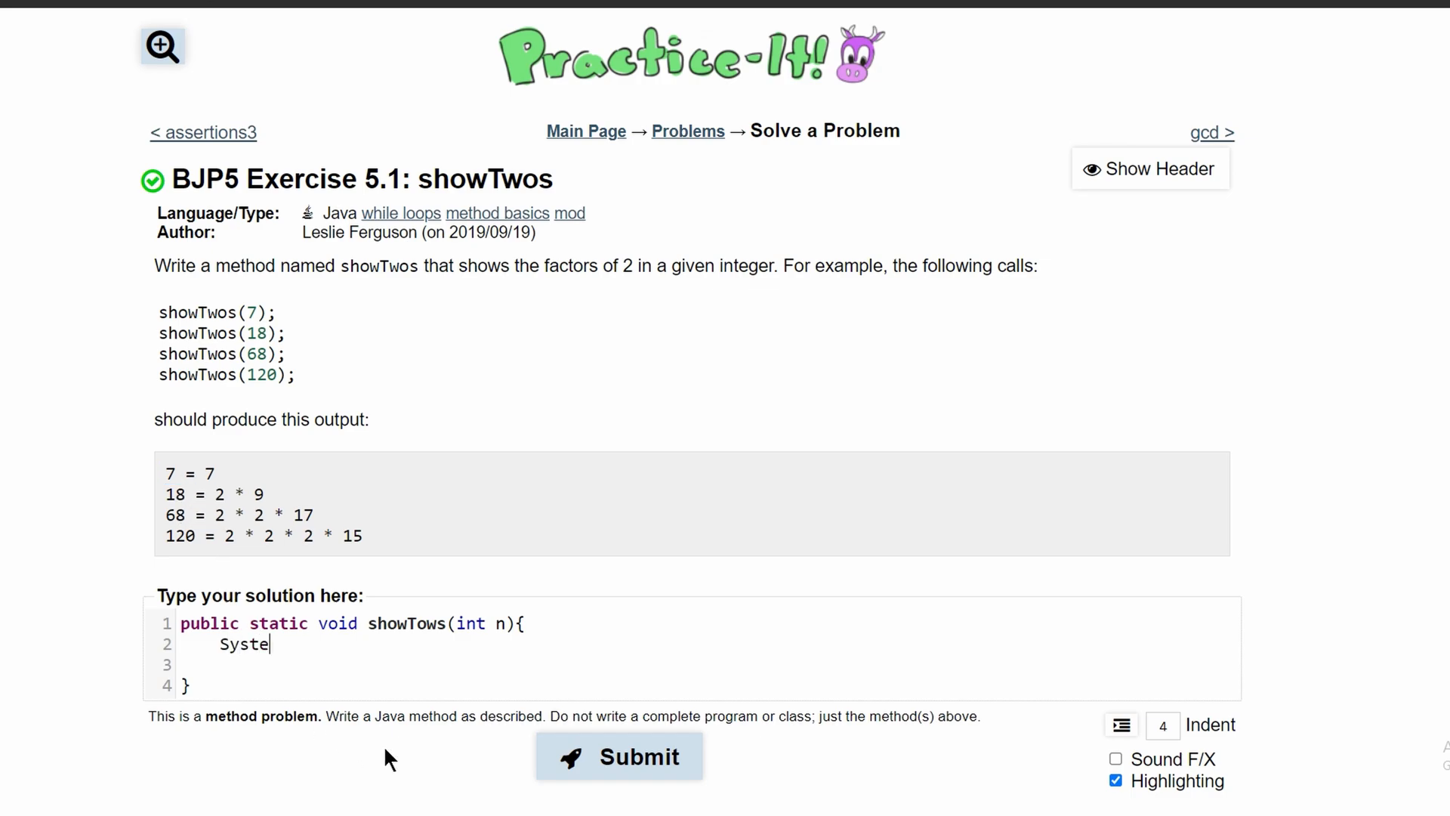
text(m.out.print)
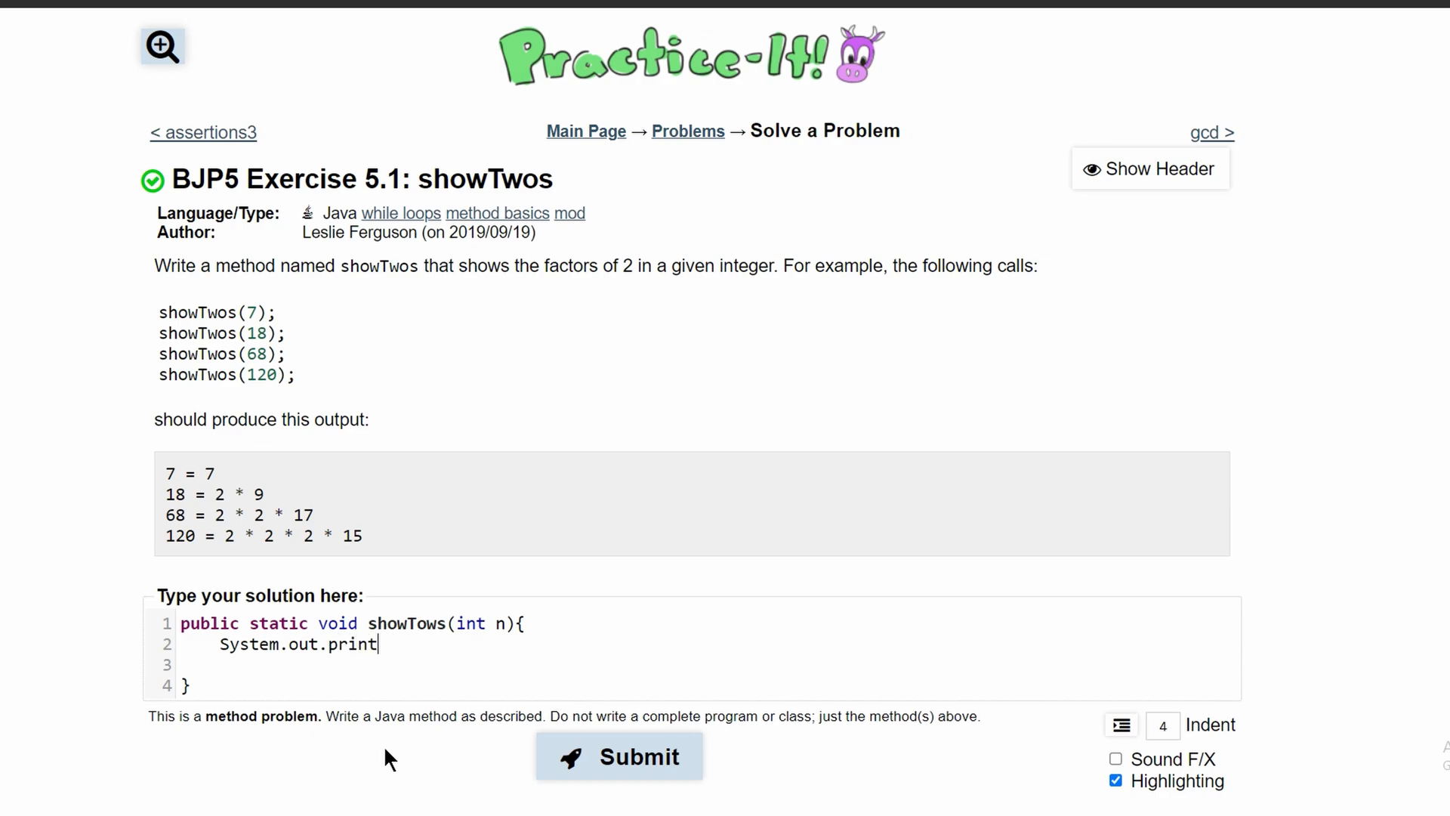
text(()
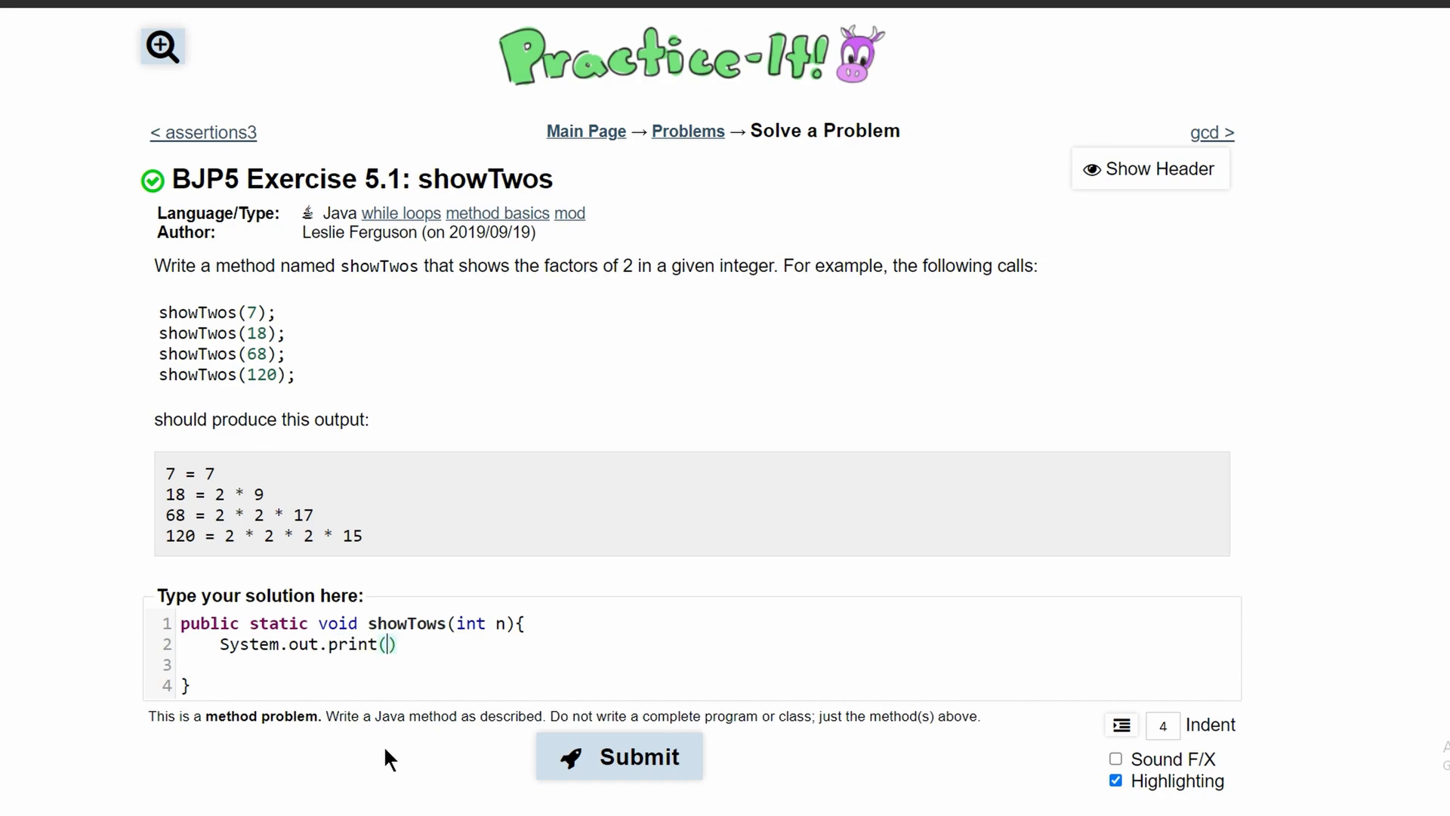
text();)
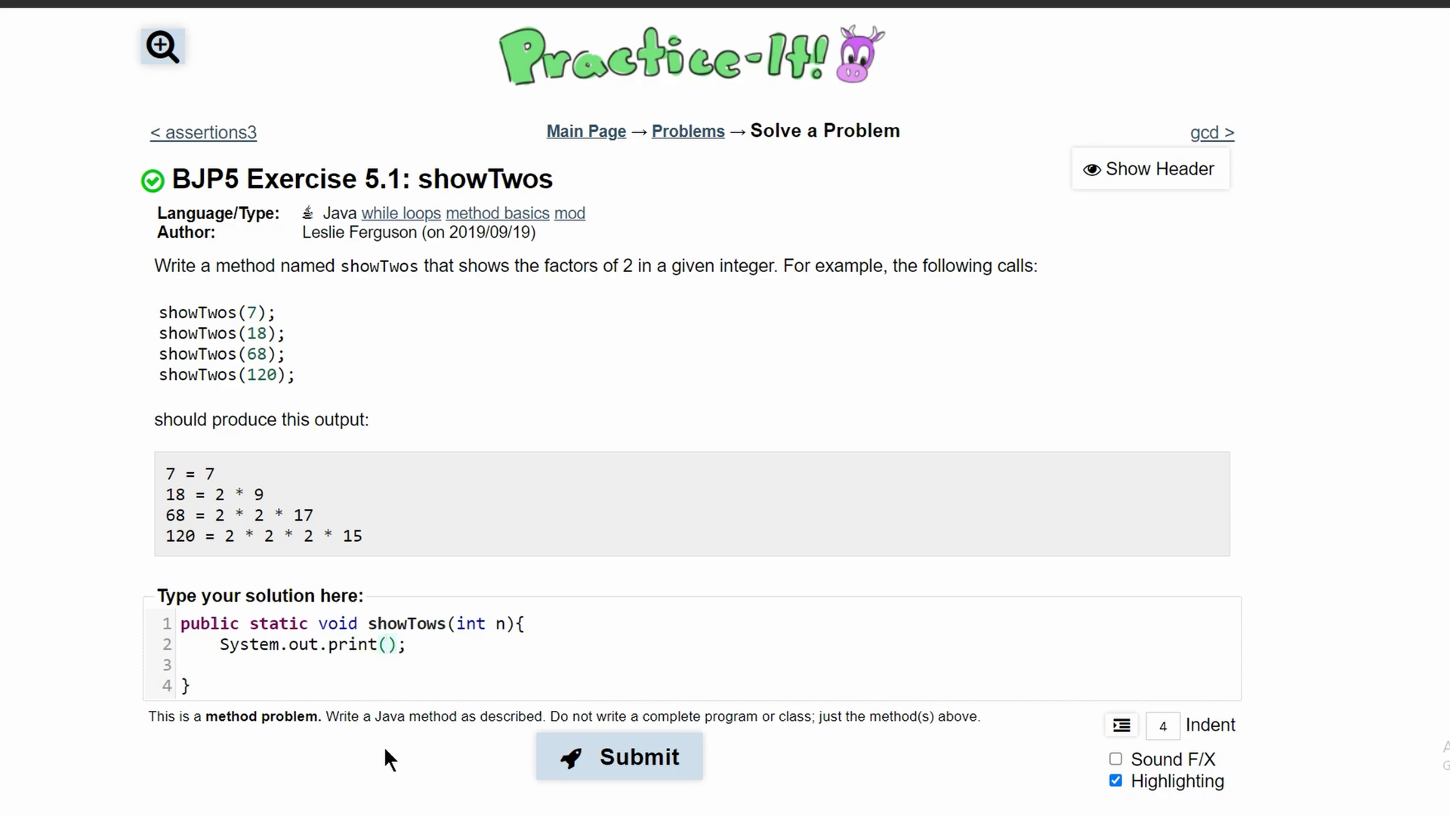
text("")
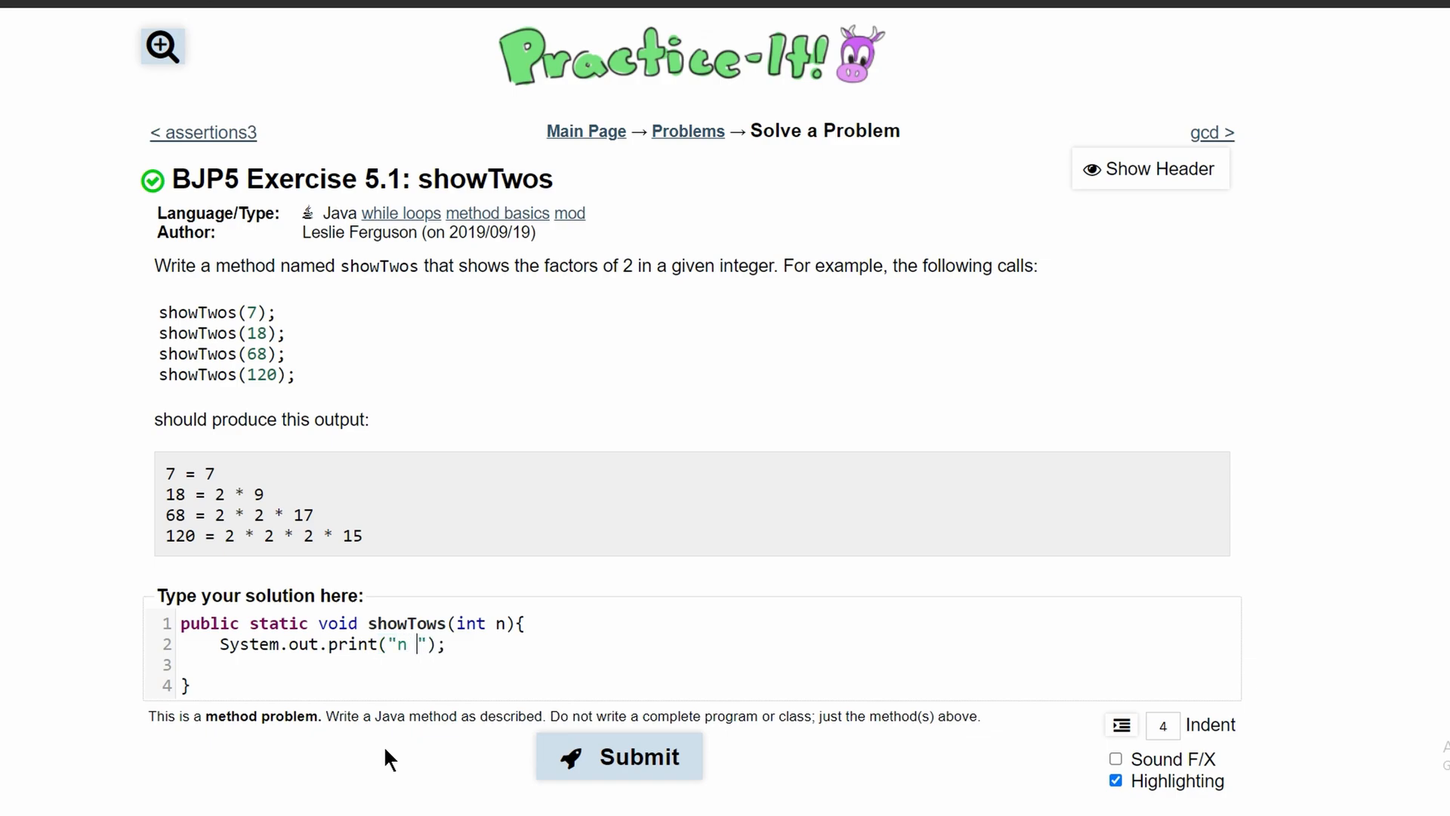
text(=)
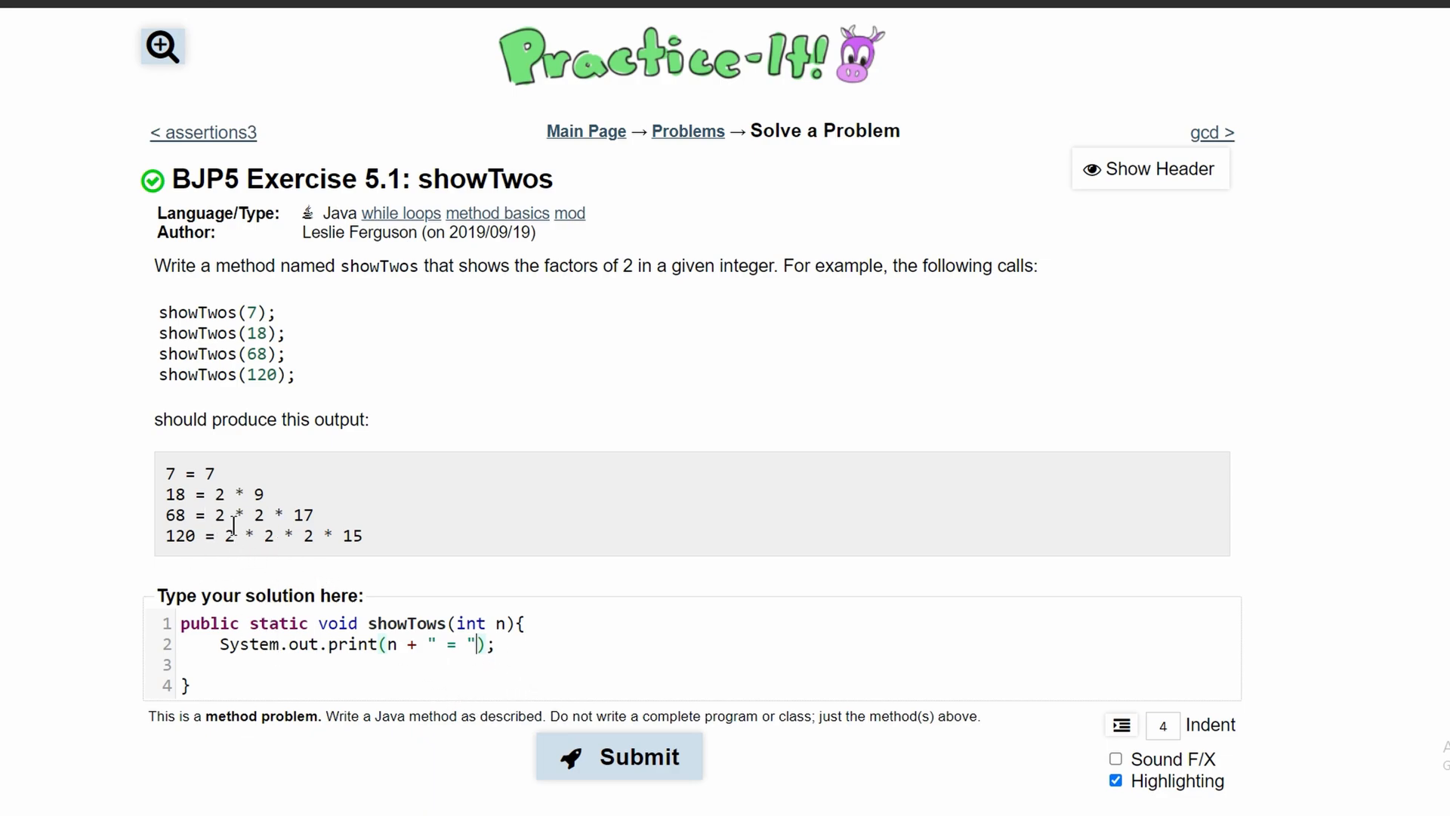
double_click(217, 515)
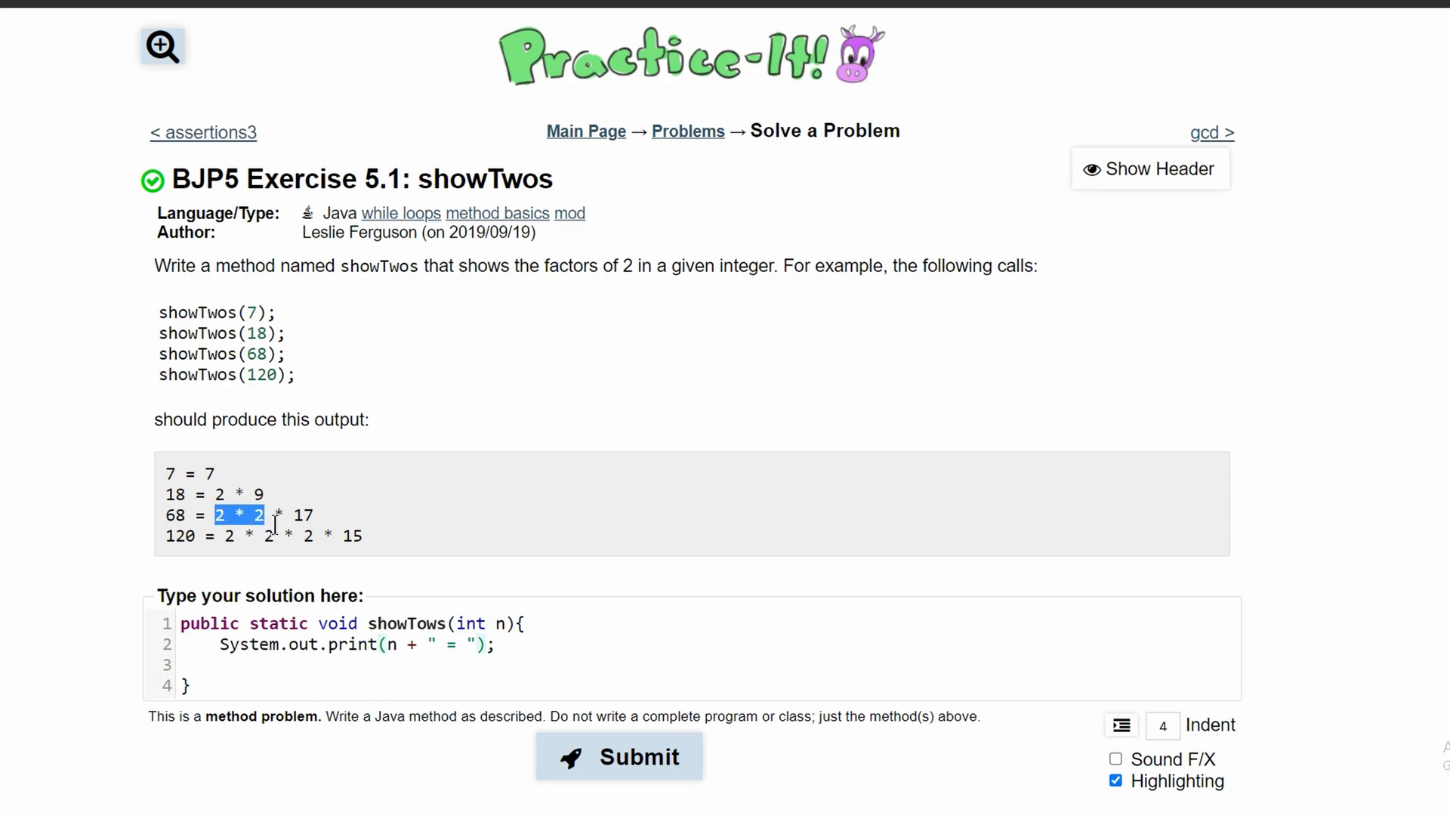
double_click(173, 515)
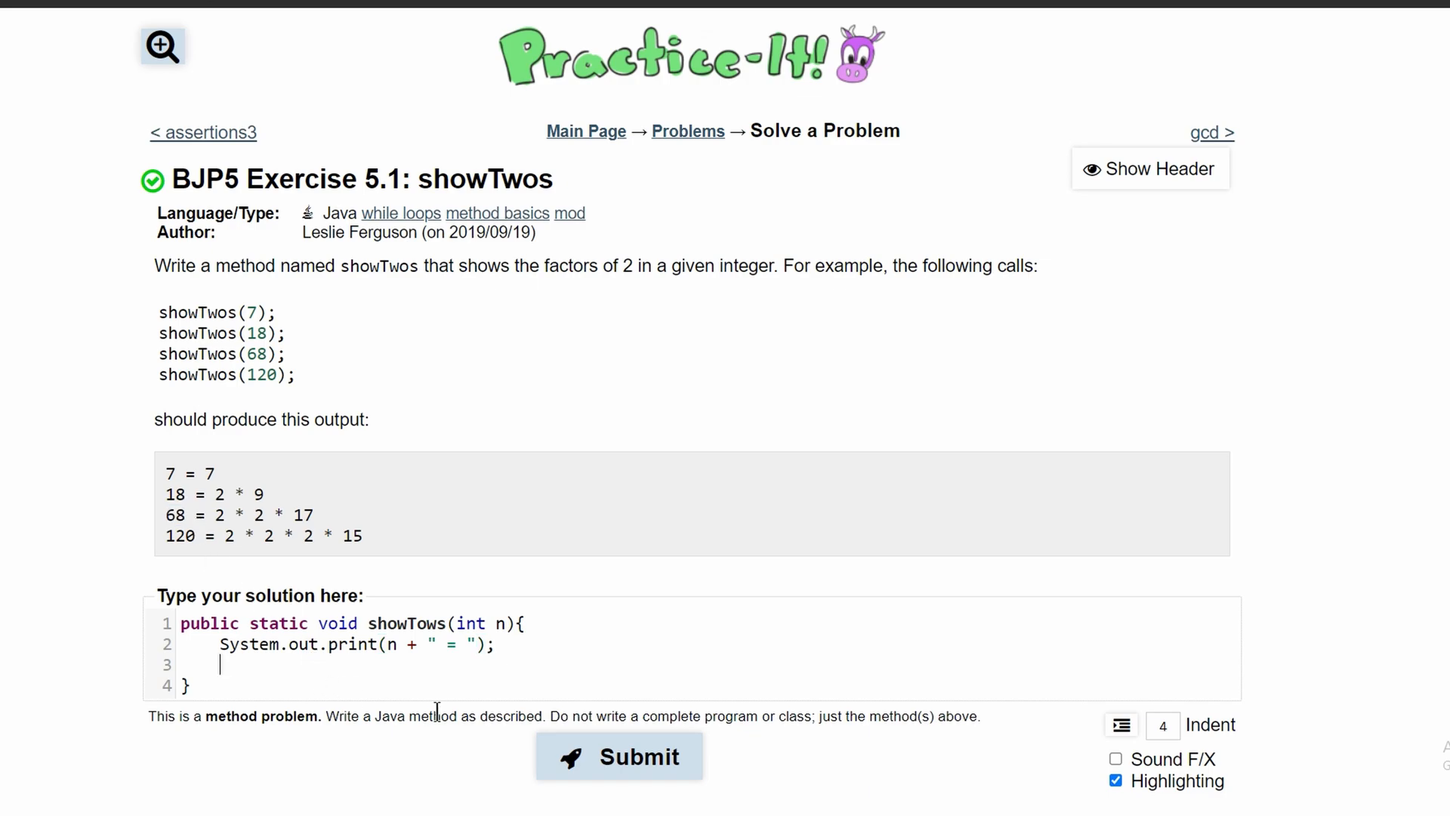
Add a while(n%2==0) loop with braces and an empty body
text(while()
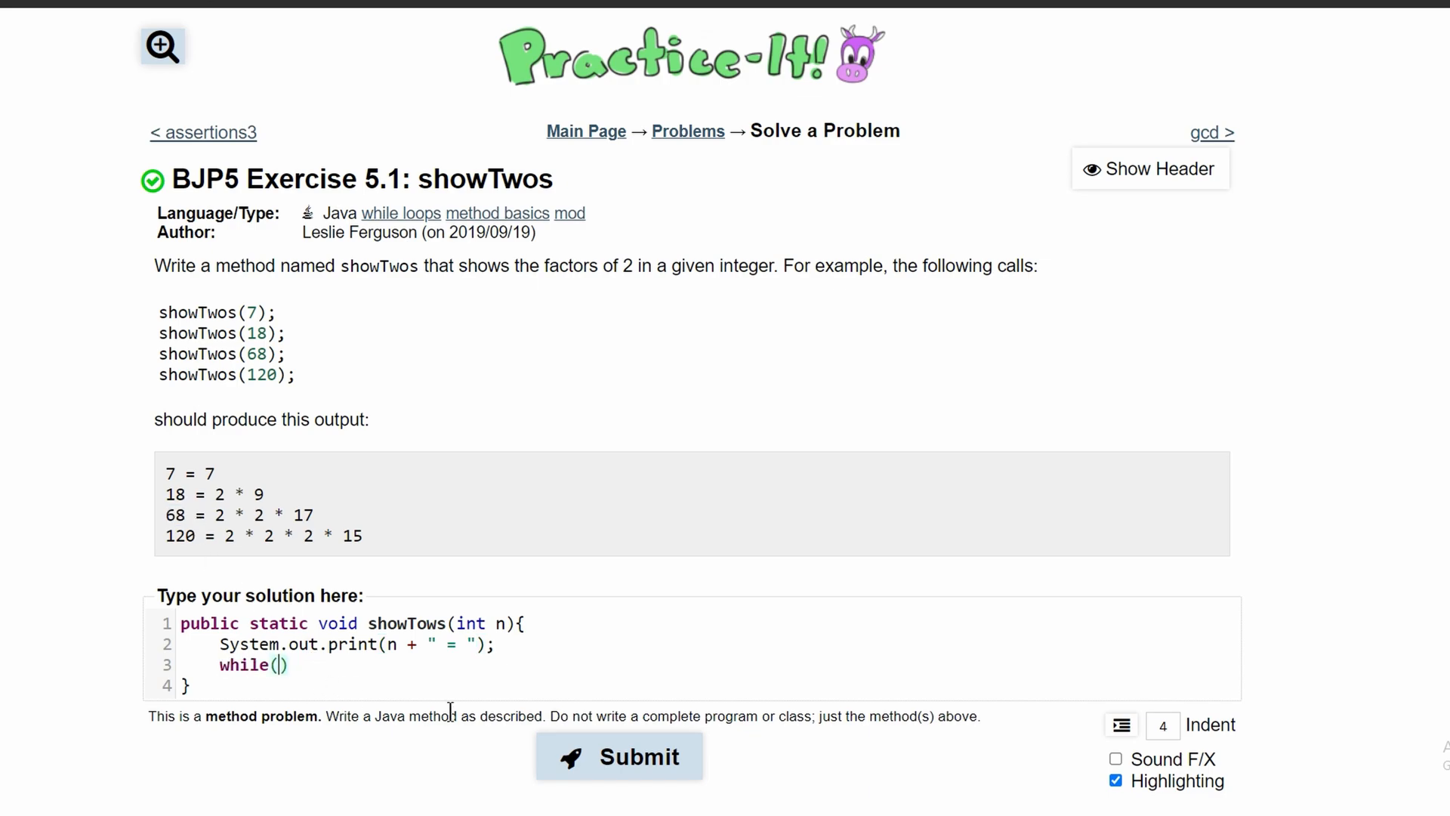
mouse_move(296, 595)
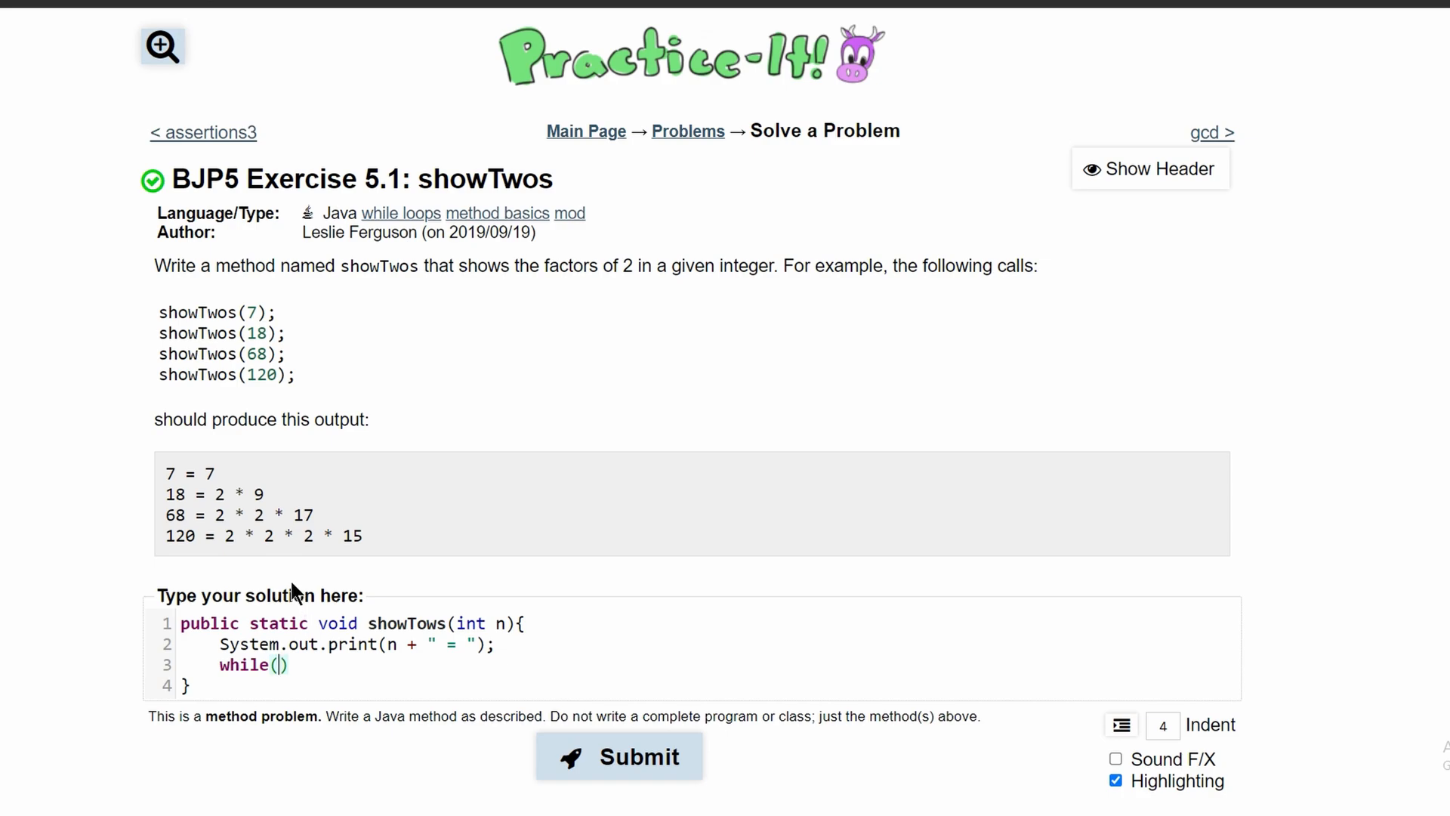
double_click(302, 515)
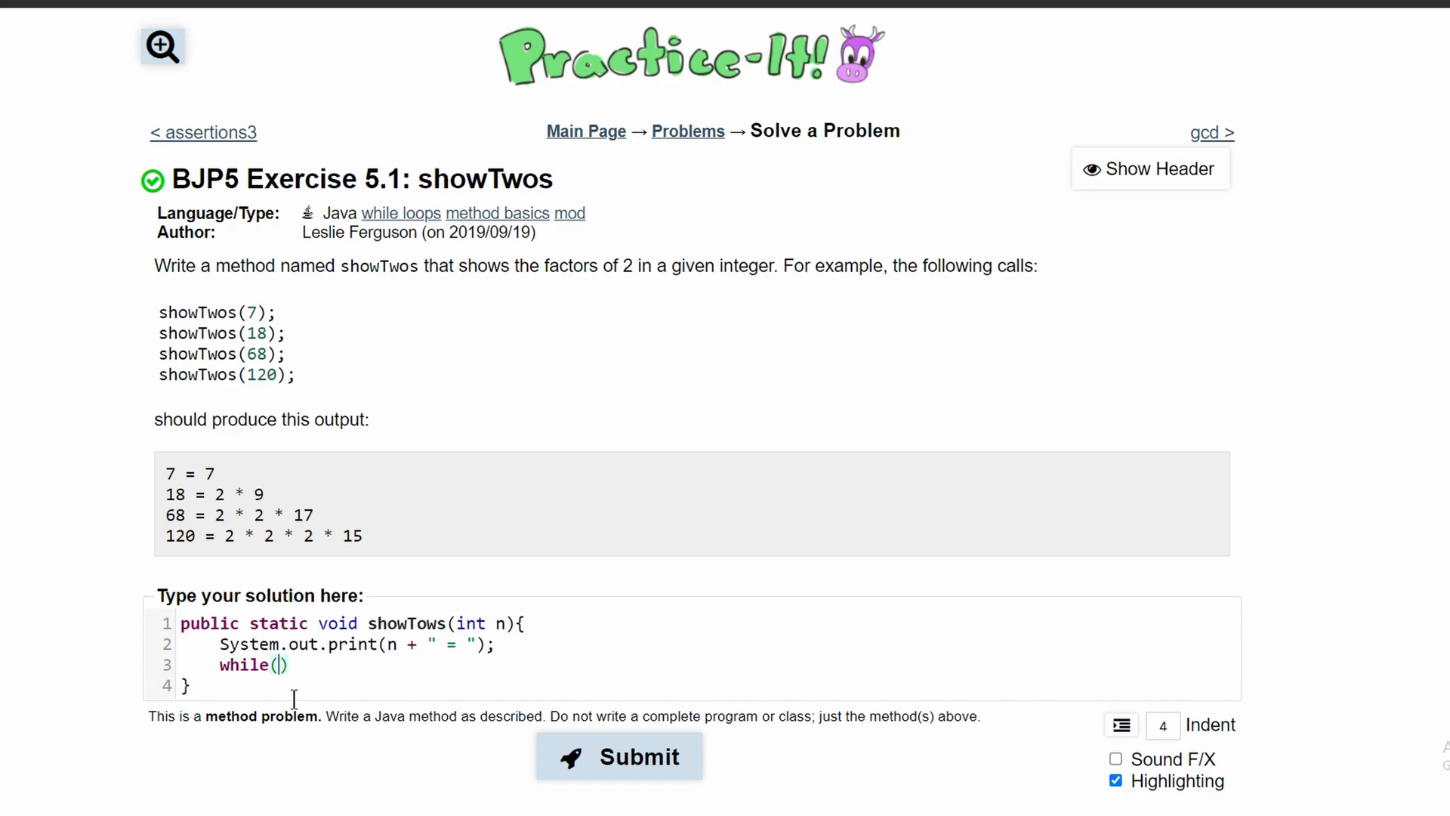
text(n%)
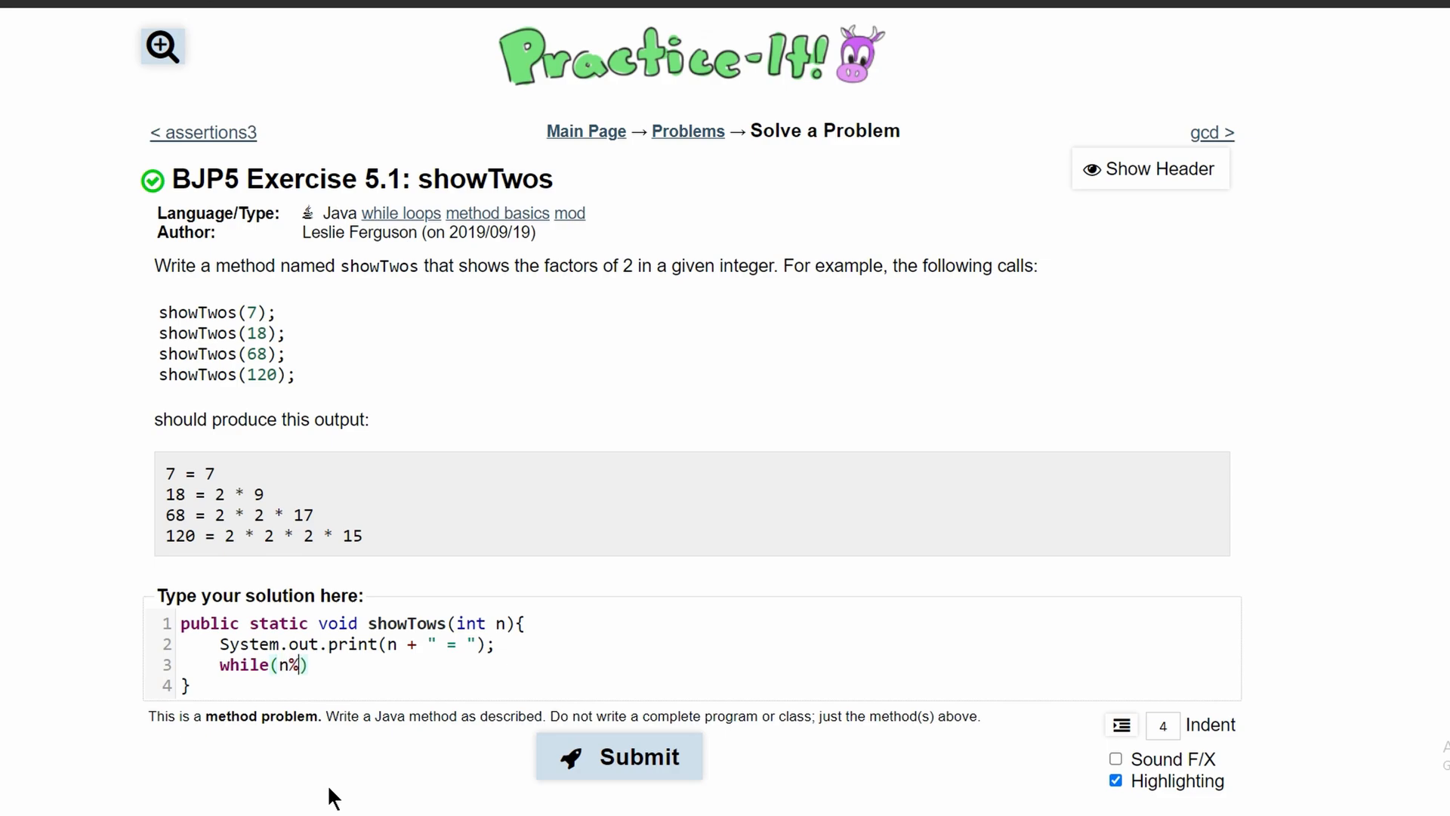
text(2==0)
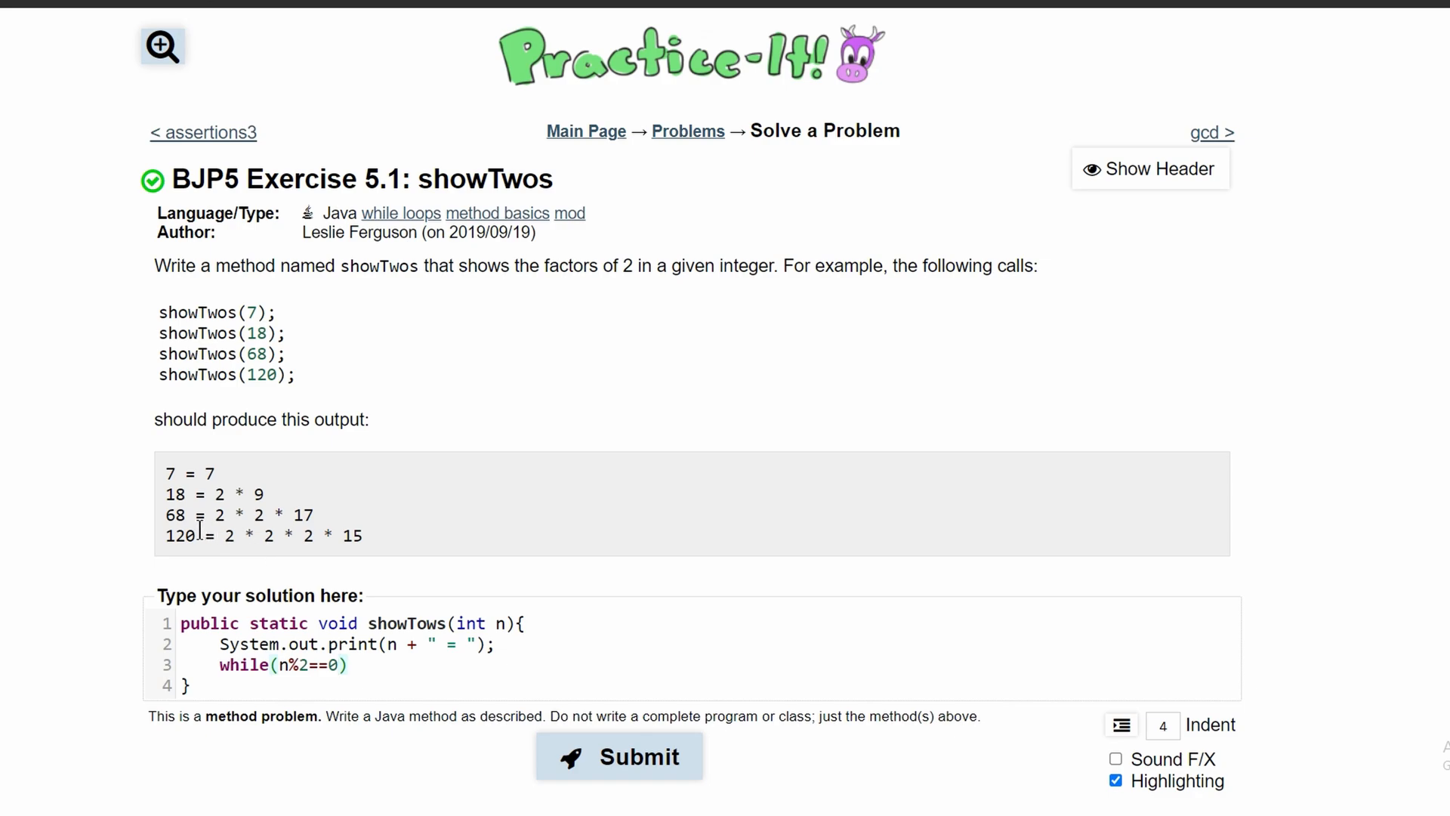
mouse_move(189, 527)
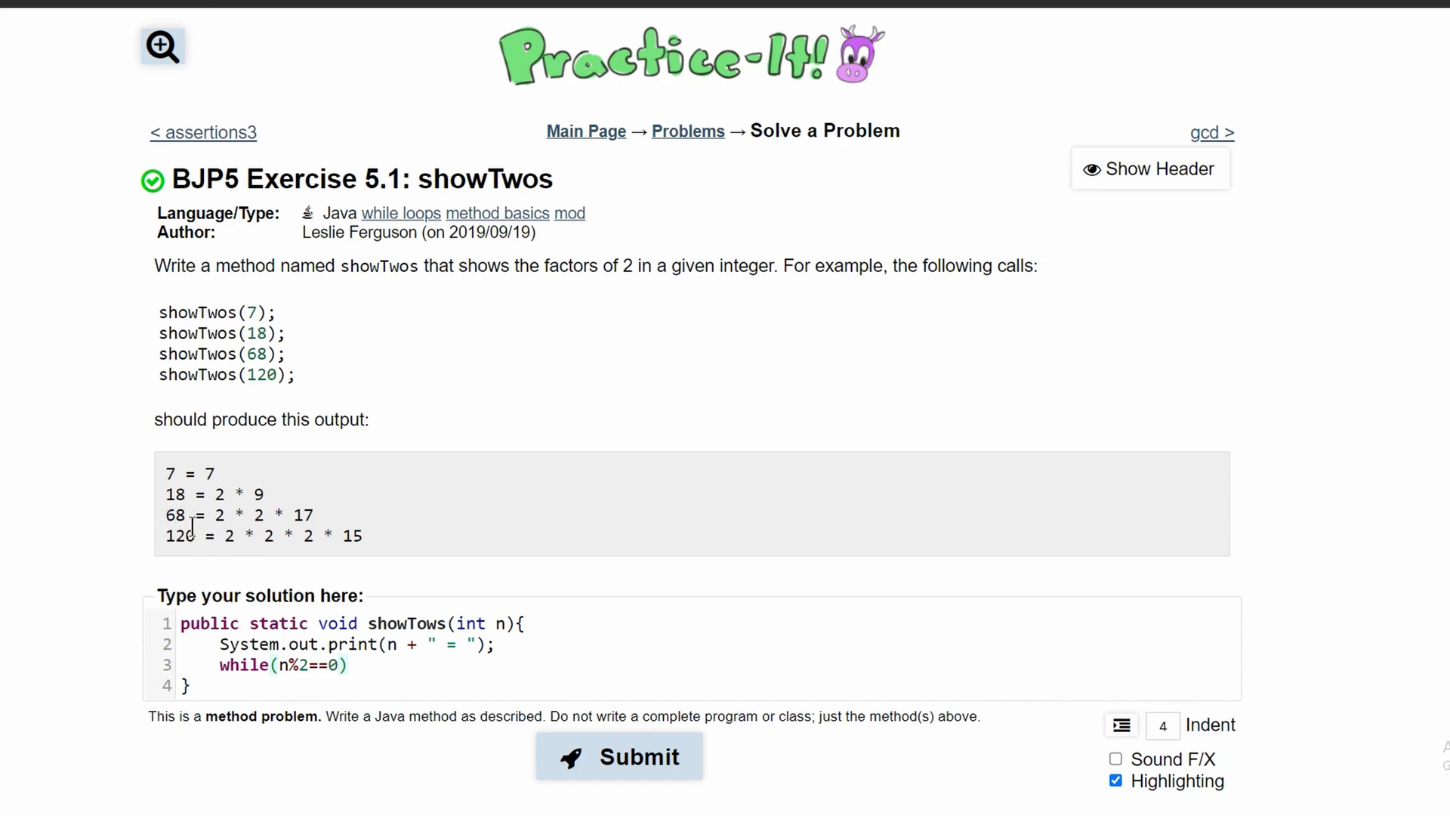
double_click(218, 515)
text({)
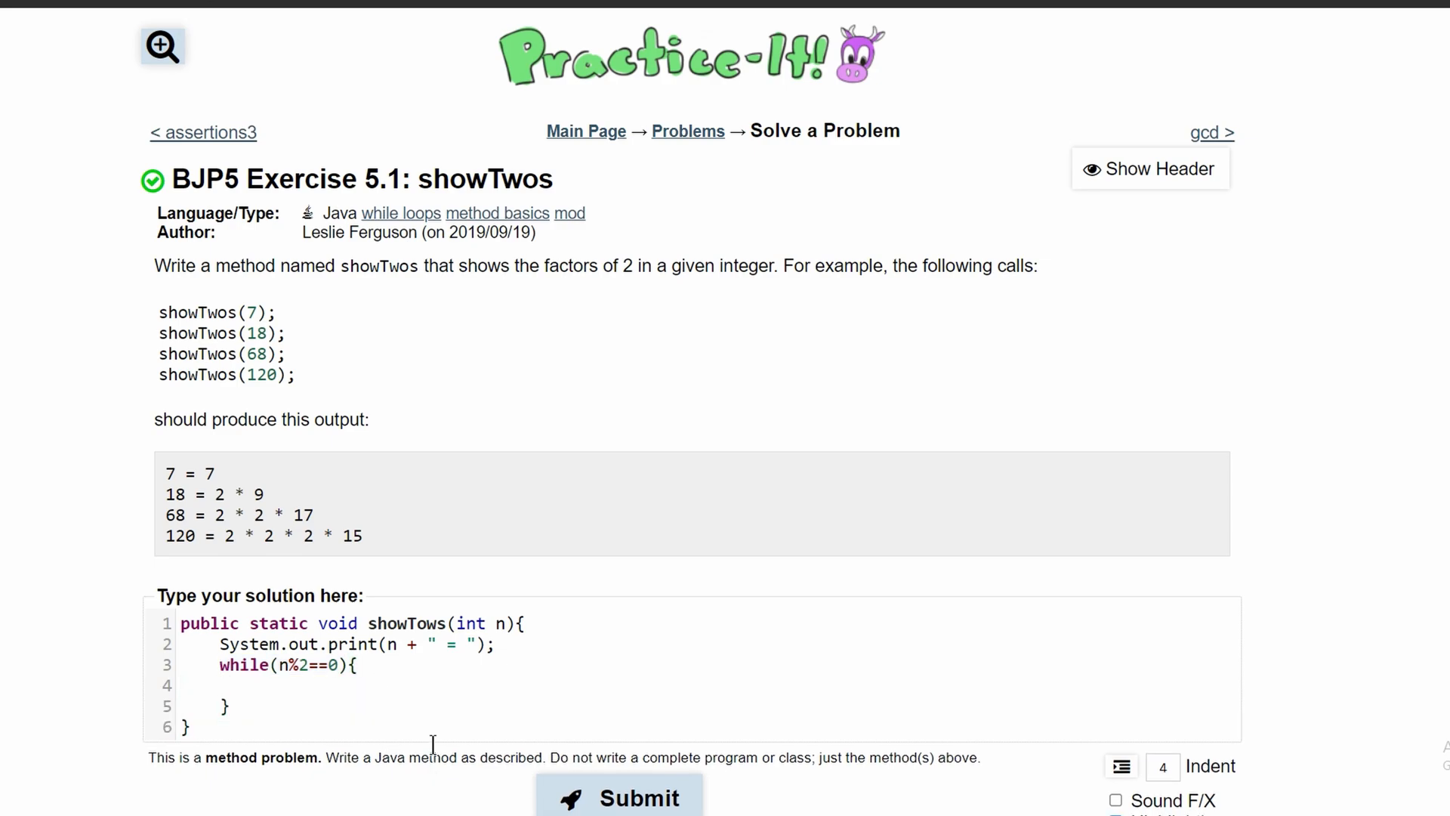
Inside the loop, add System.out.print("2 * ");
text(S)
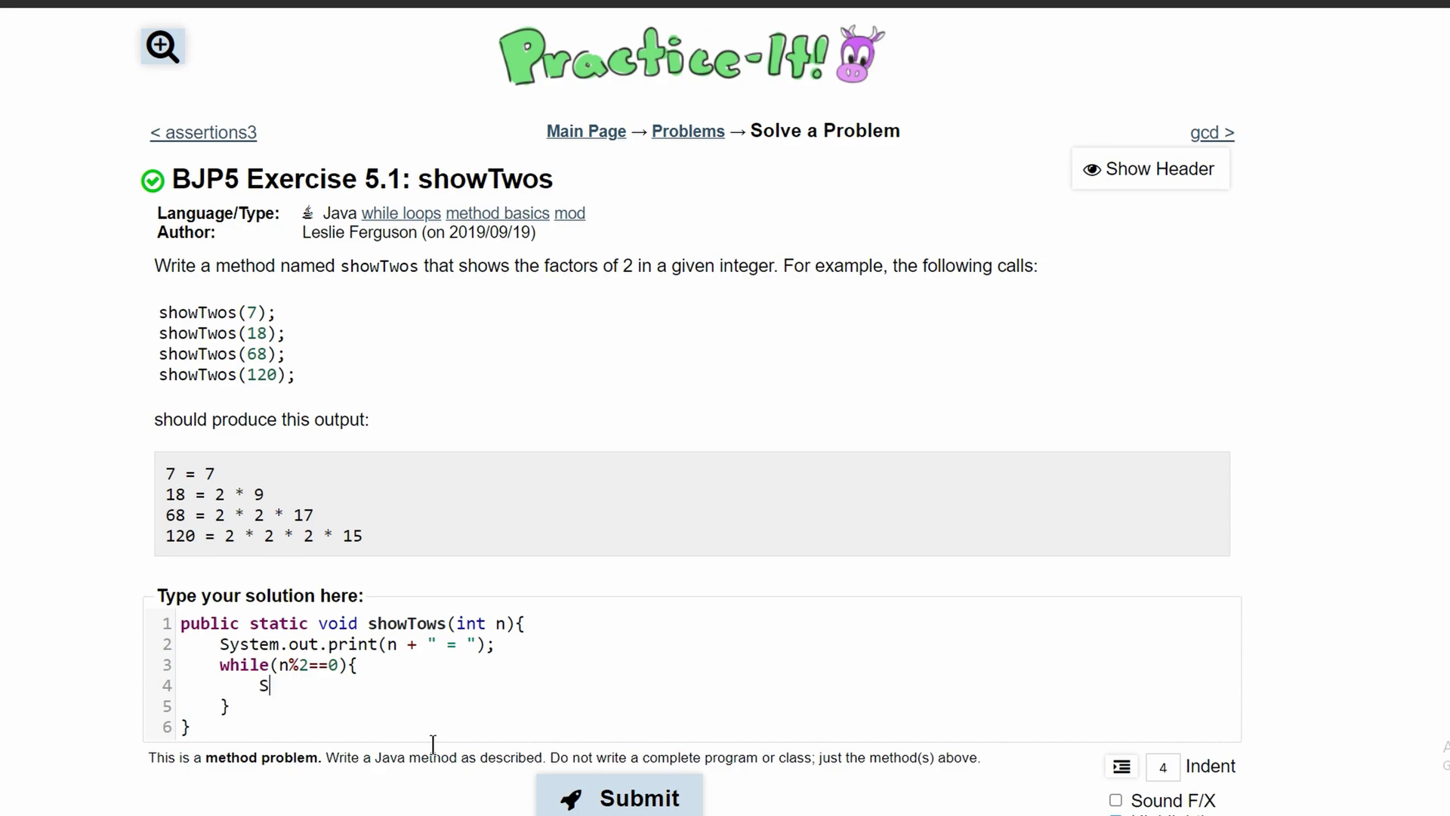
text(ystem.out.)
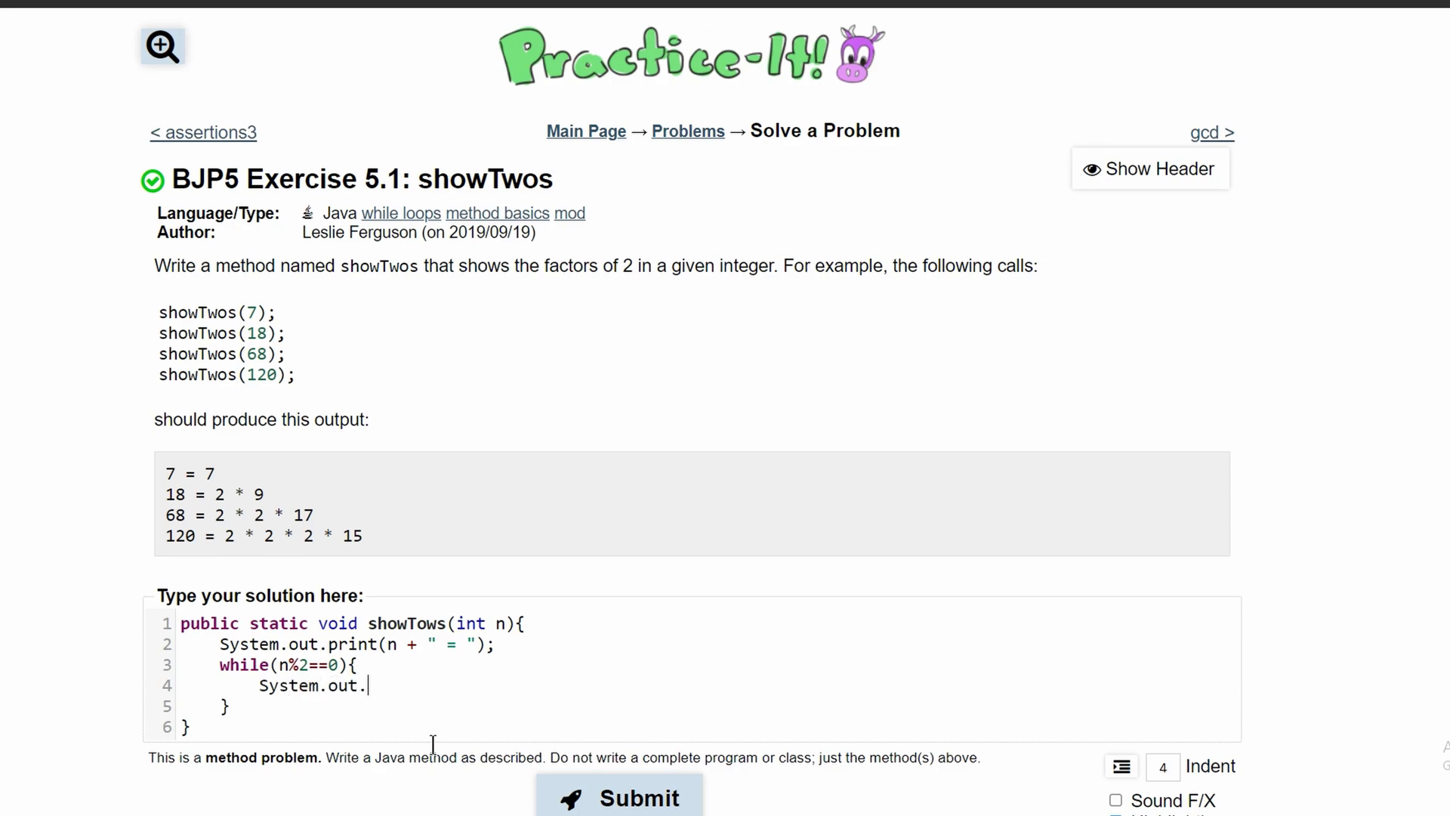
text(print)
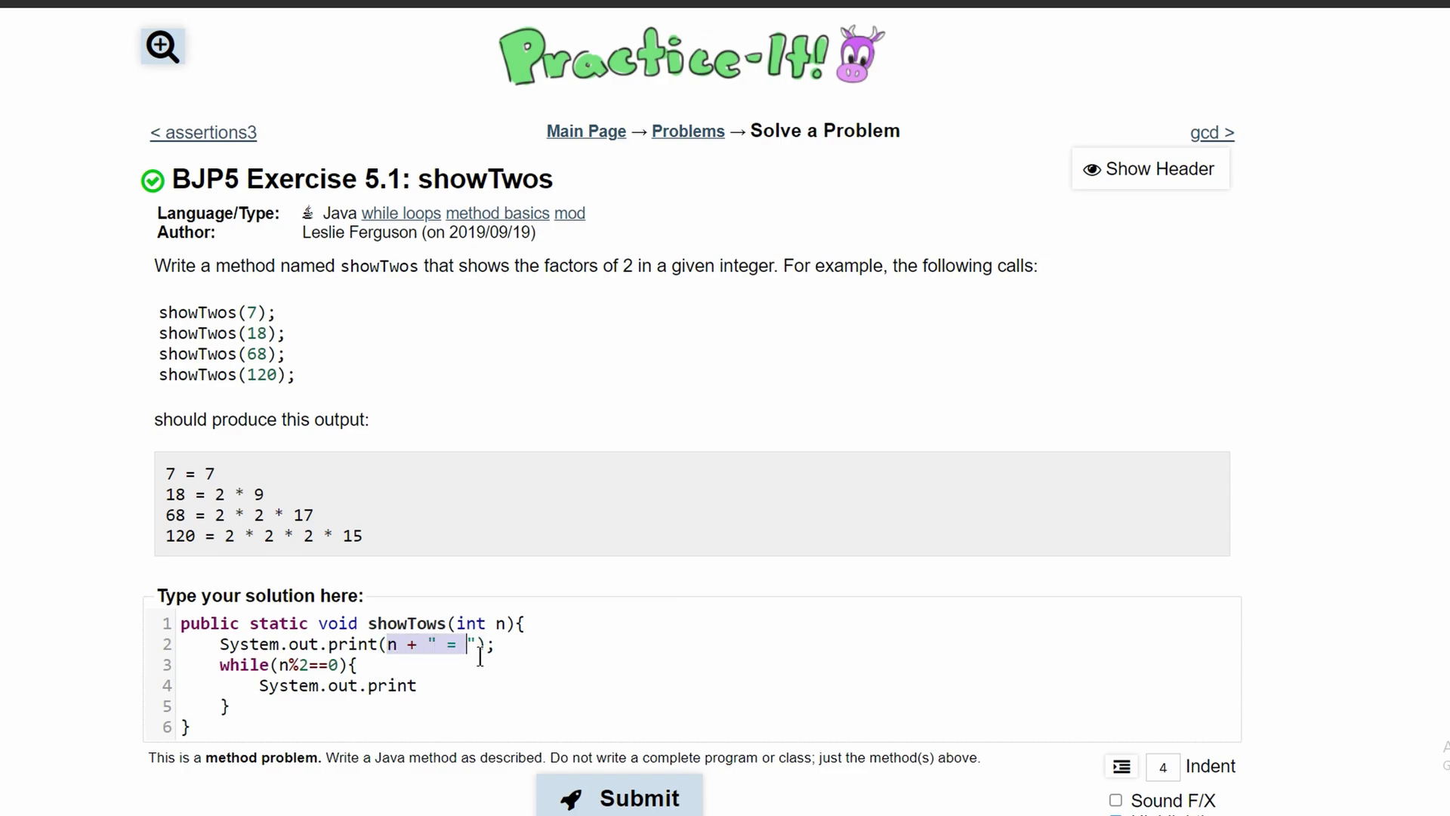
text(())
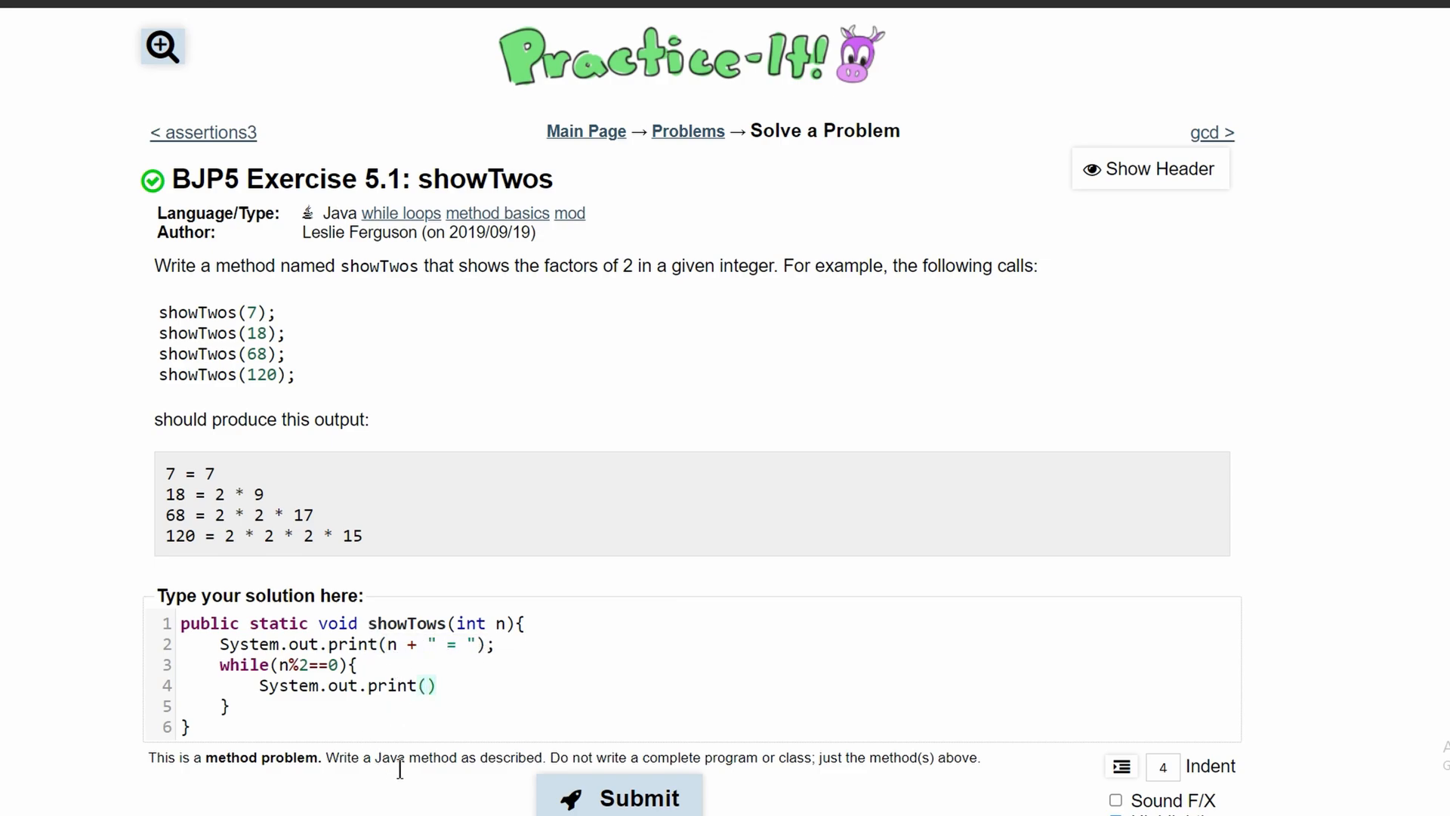
text("2 ")
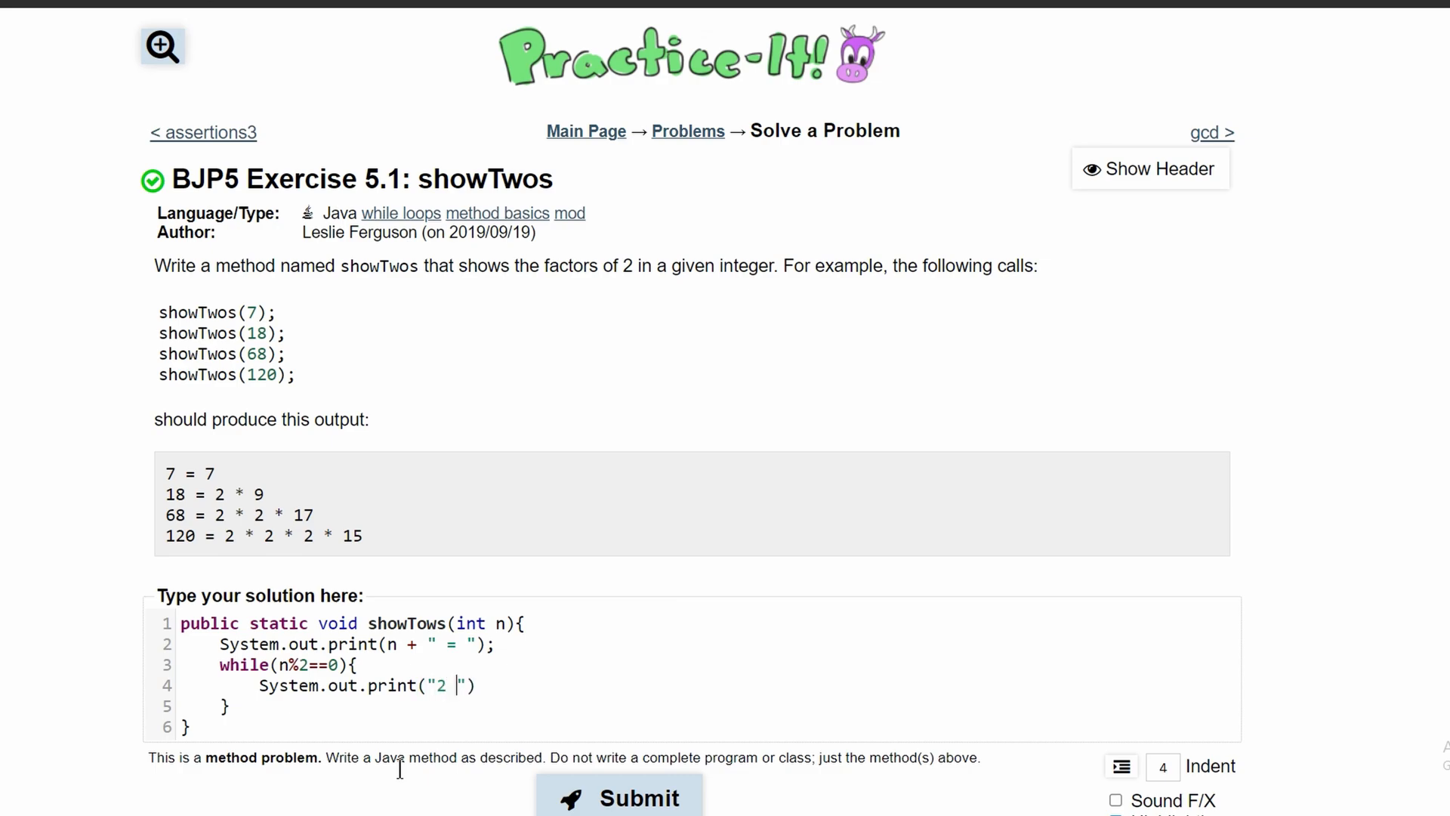
text(*)
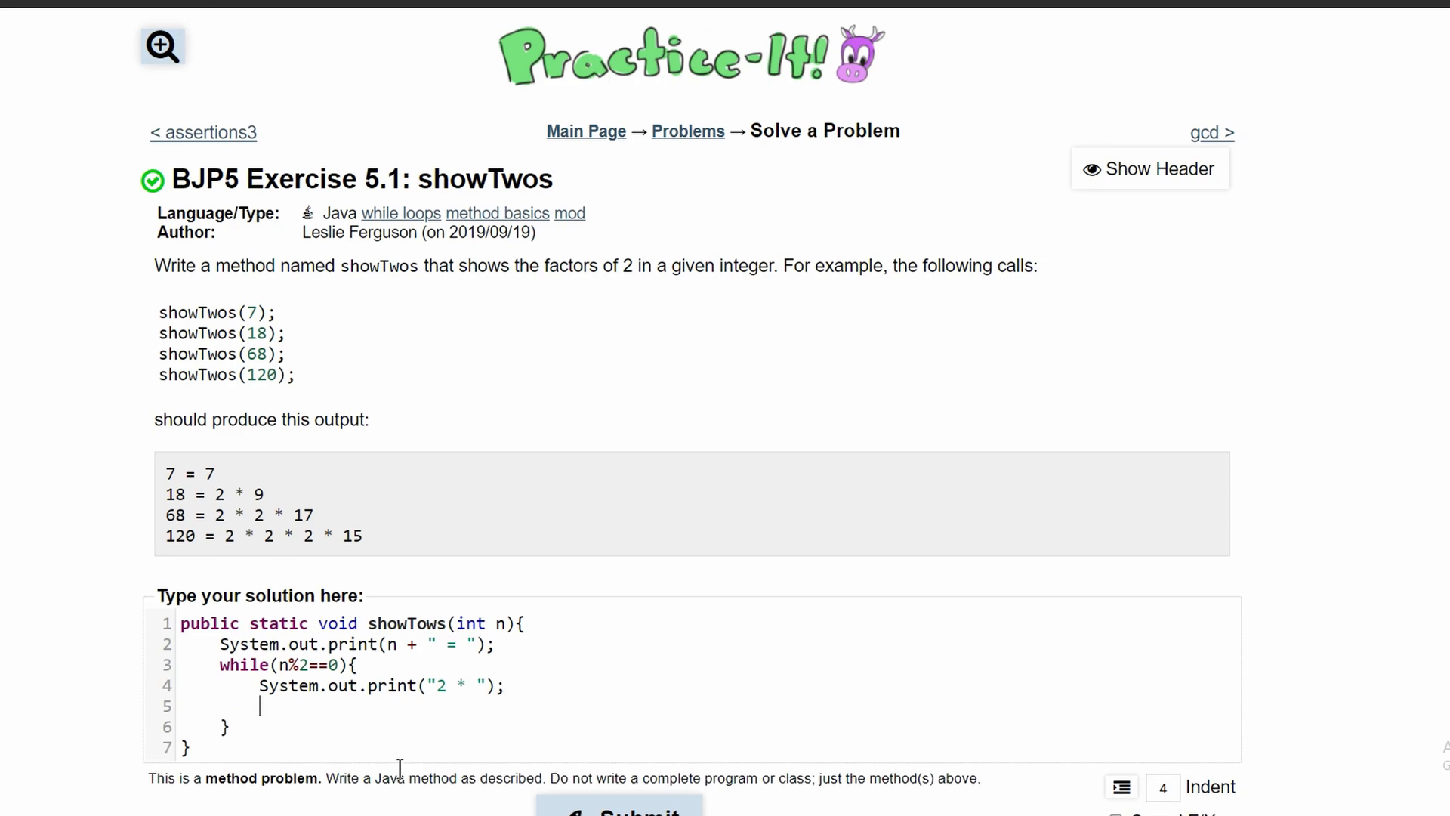
Add n/=2; with the comment // n = n/2 inside the loop
text(n)
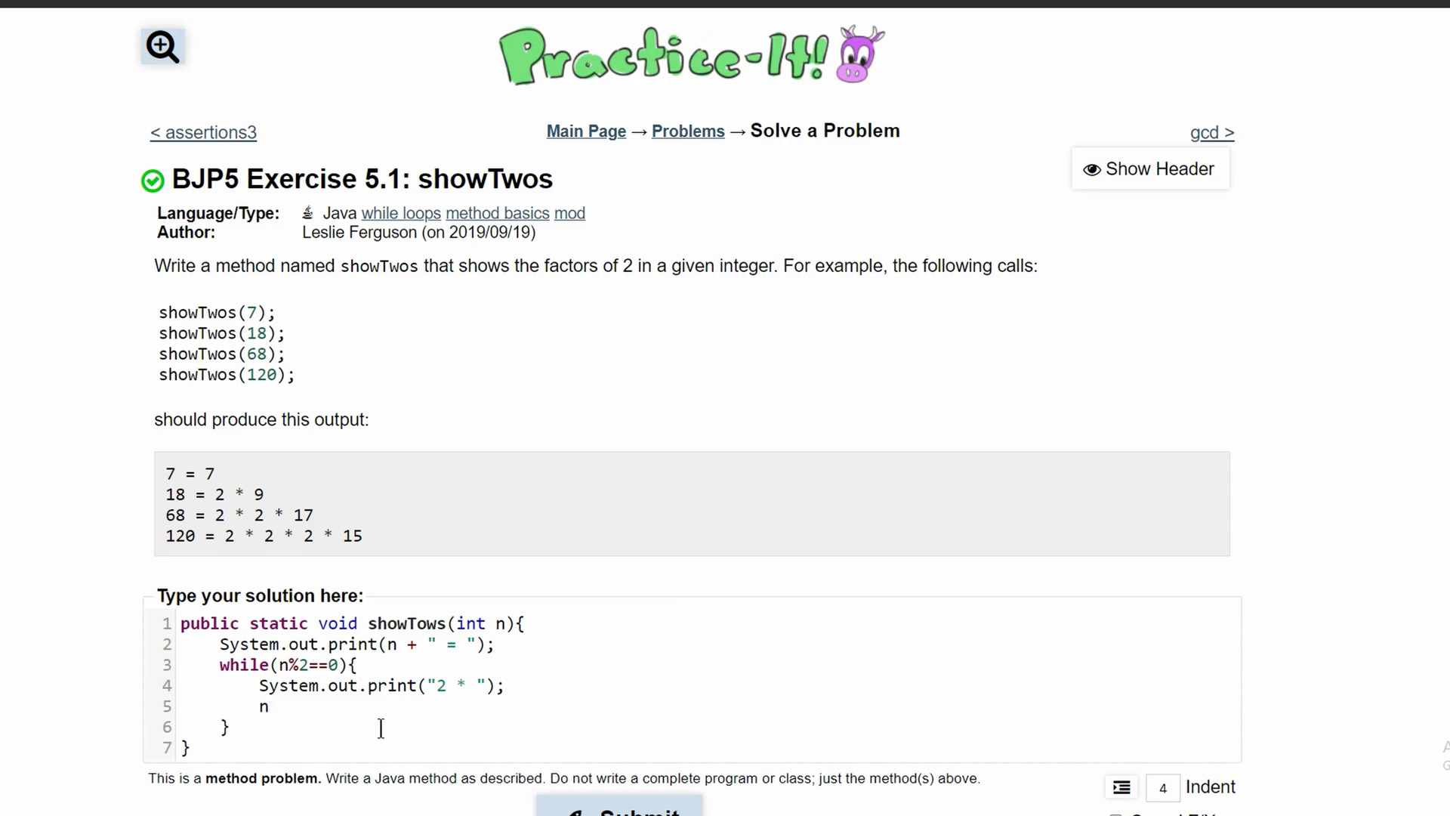
text(/)
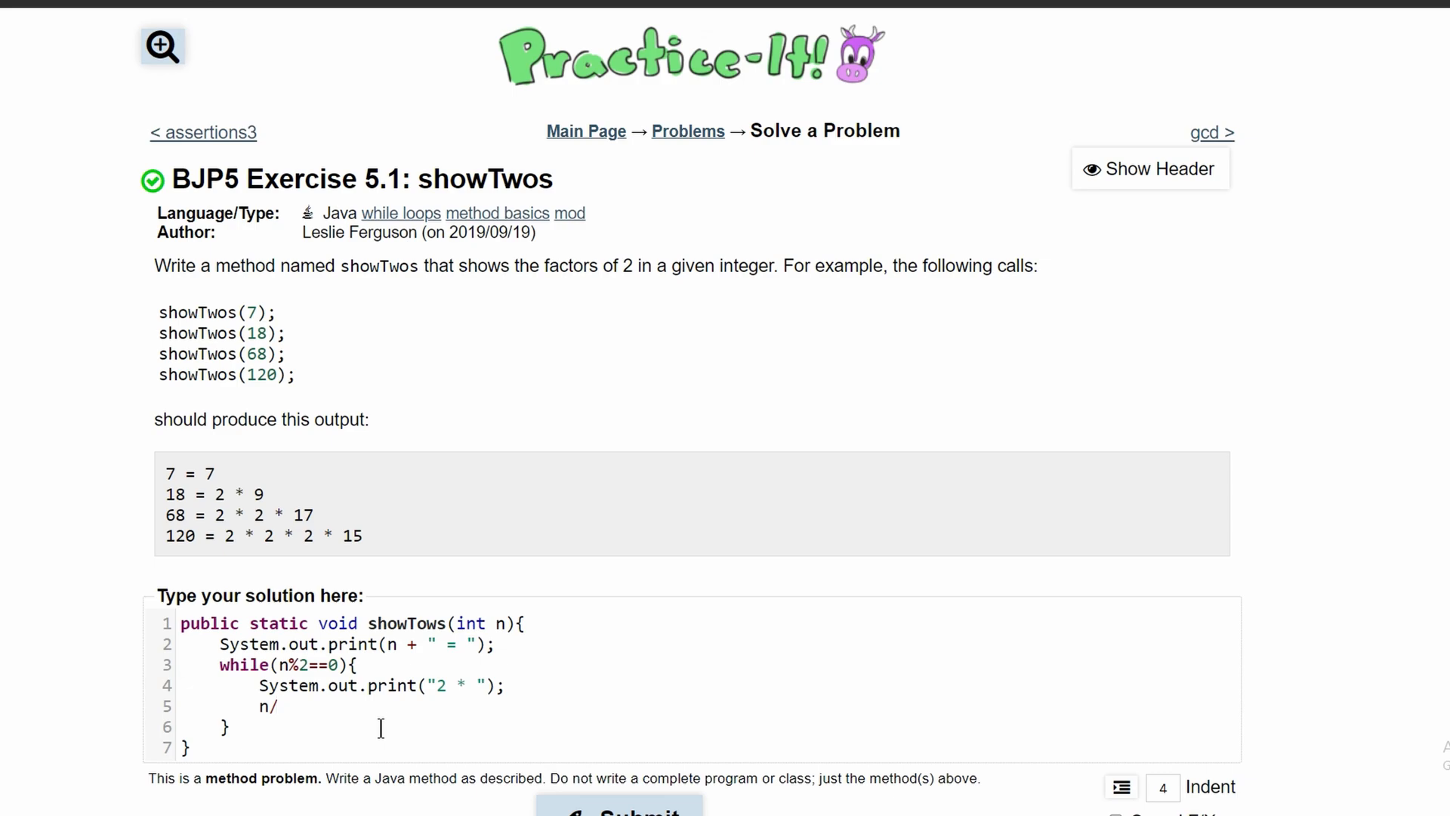
text(=2;)
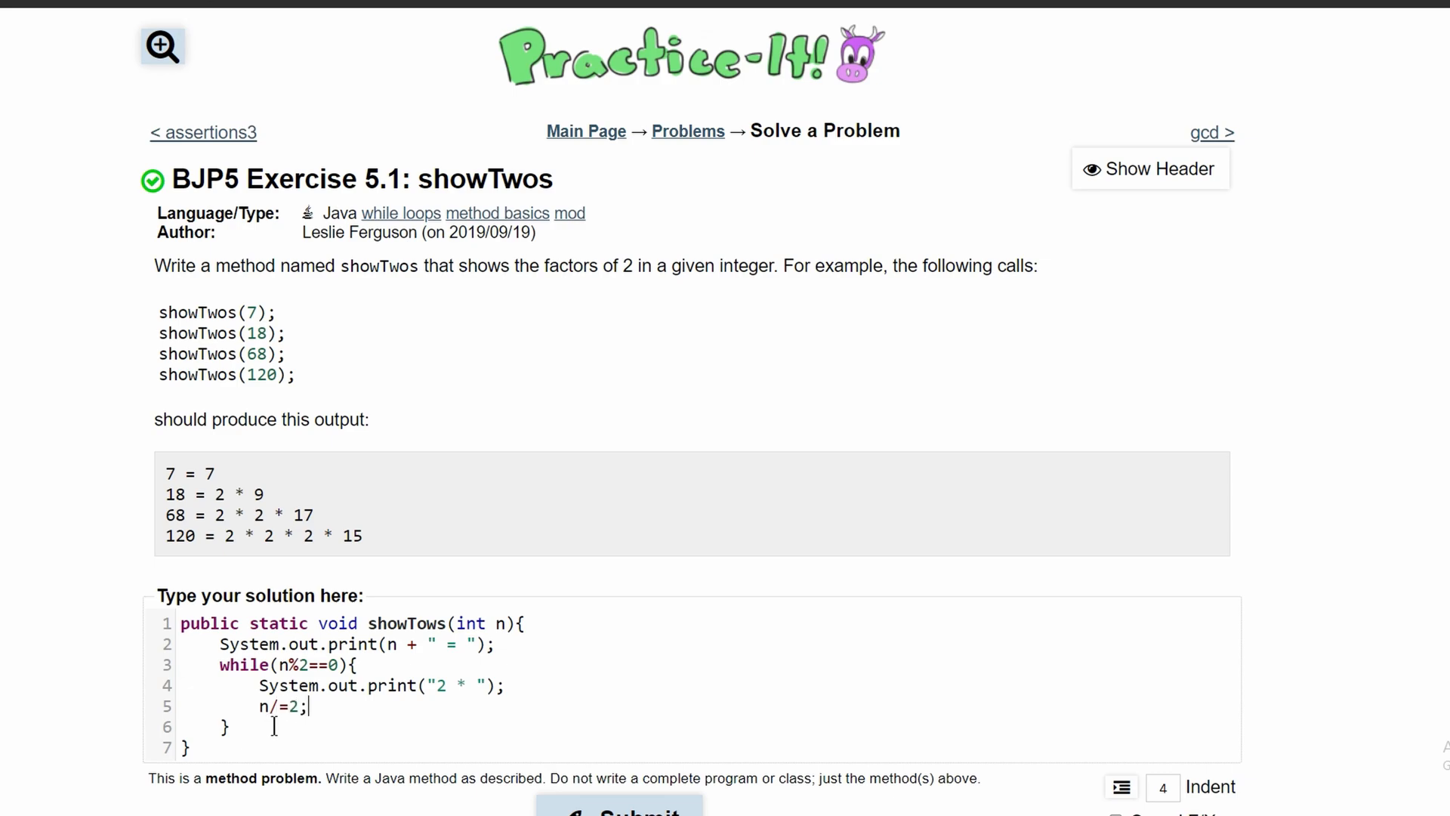
text(//)
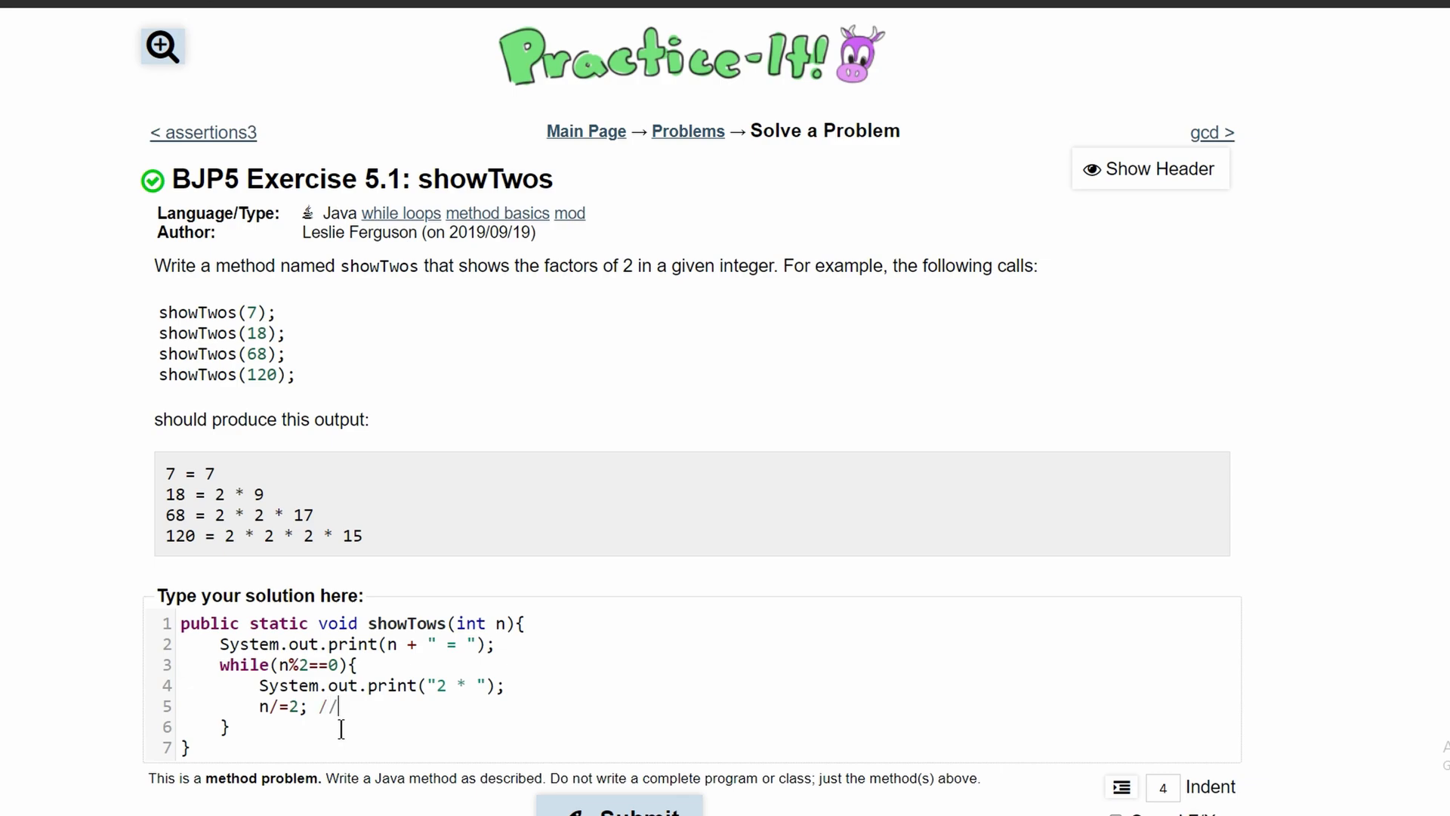
text(n = n/)
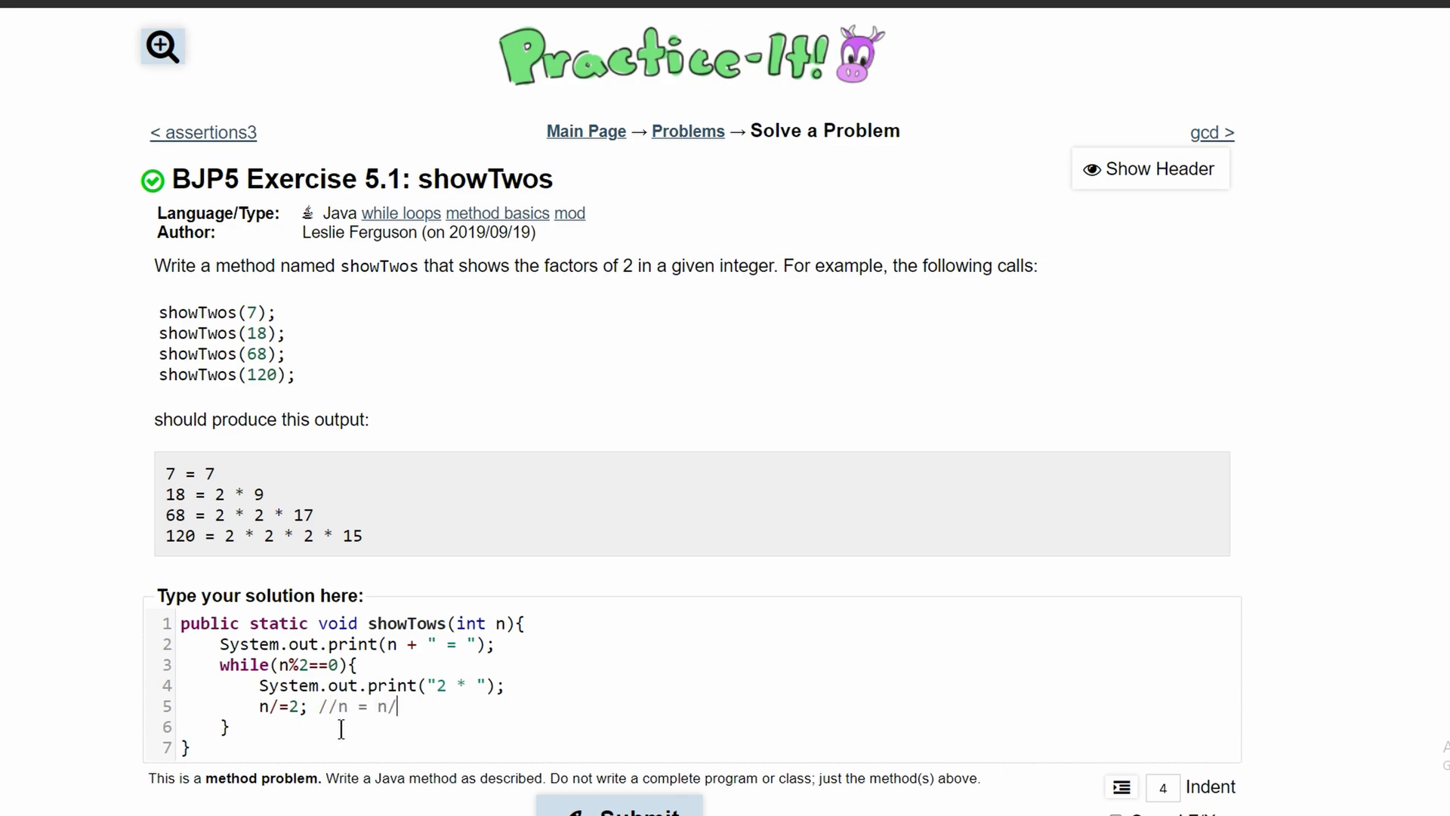
text(2)
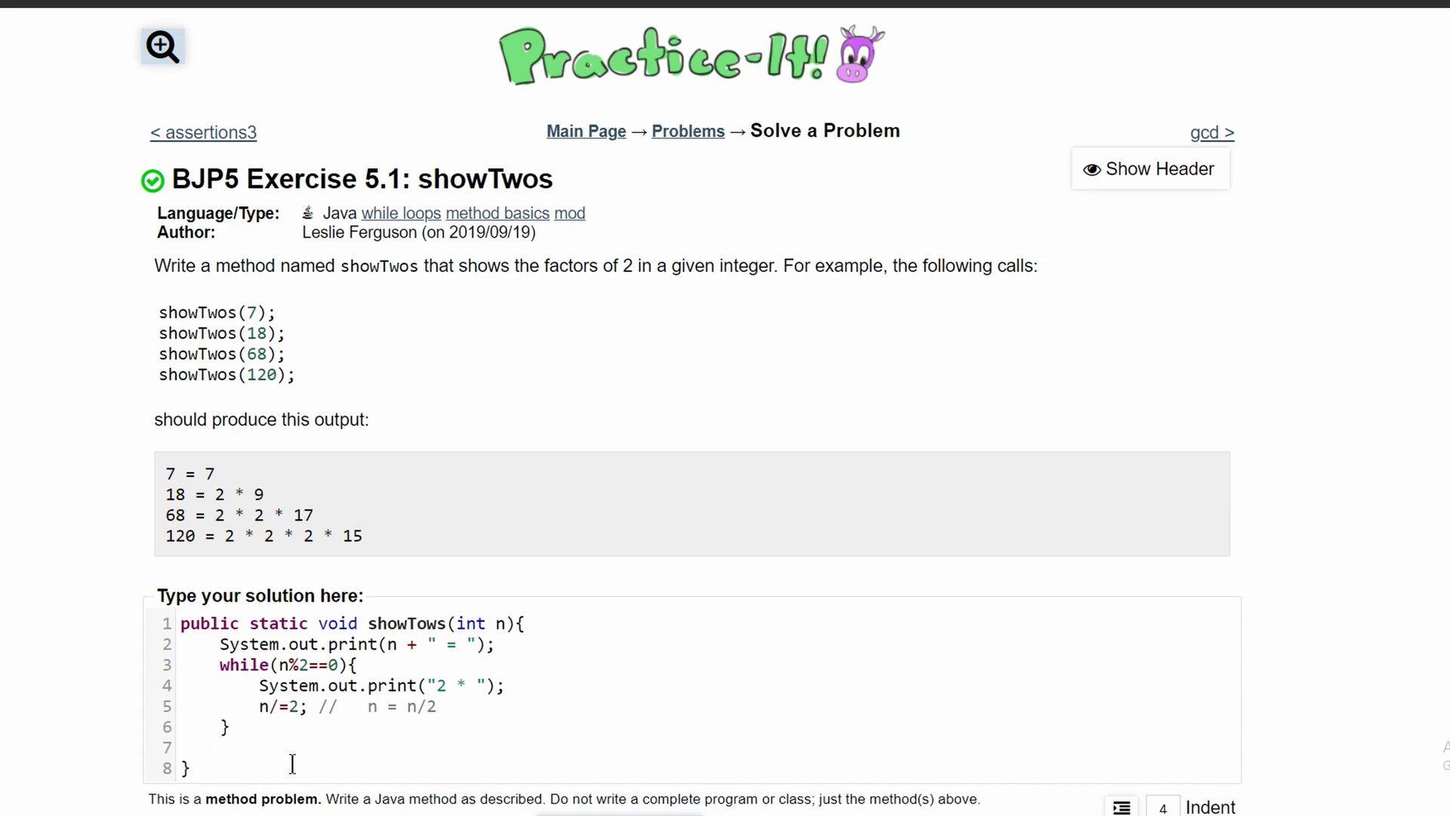
Add System.out.print(n); after the loop and submit, which reports missing showTwos(int)
text(S)
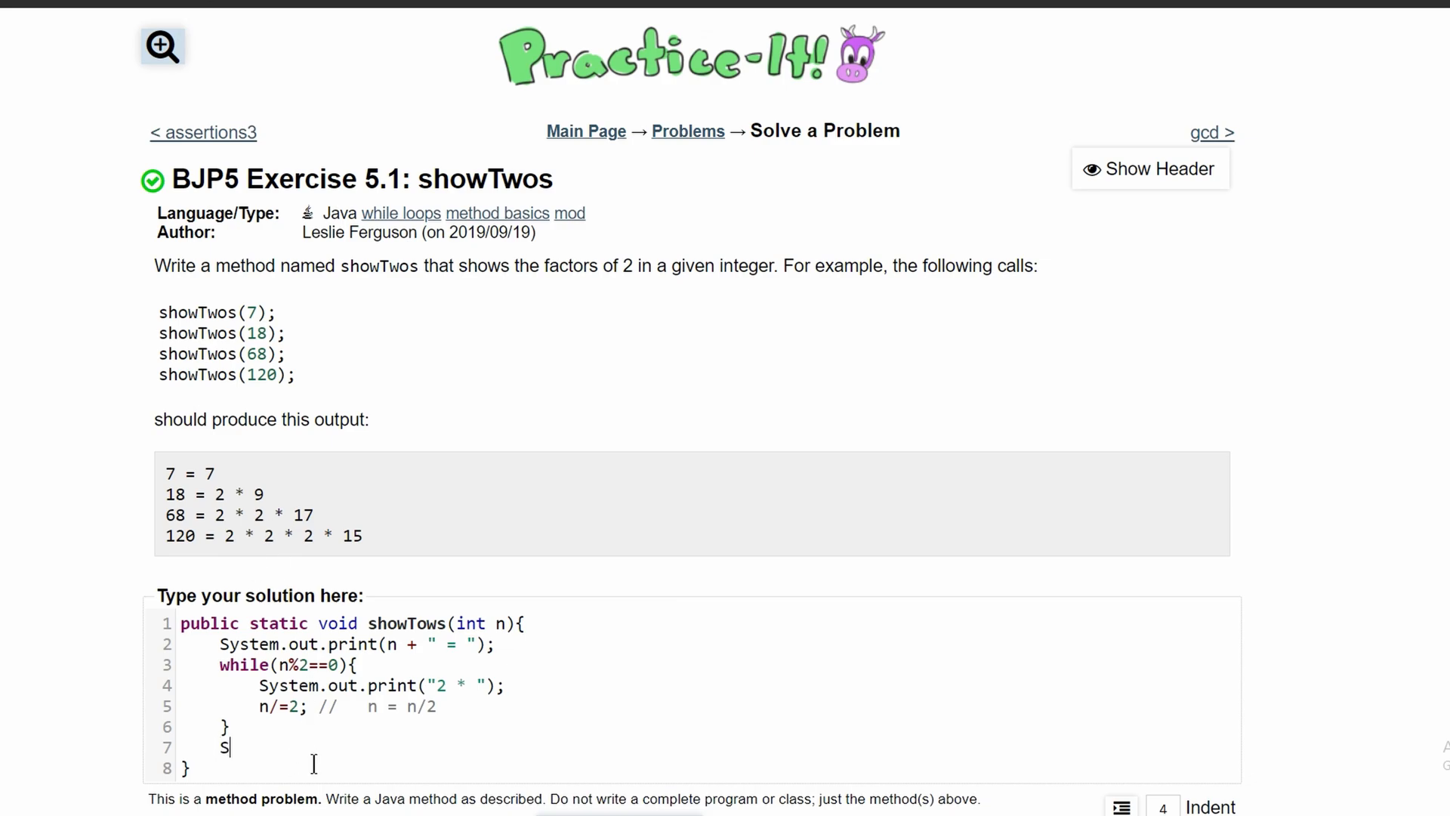
text(ystem.out.p)
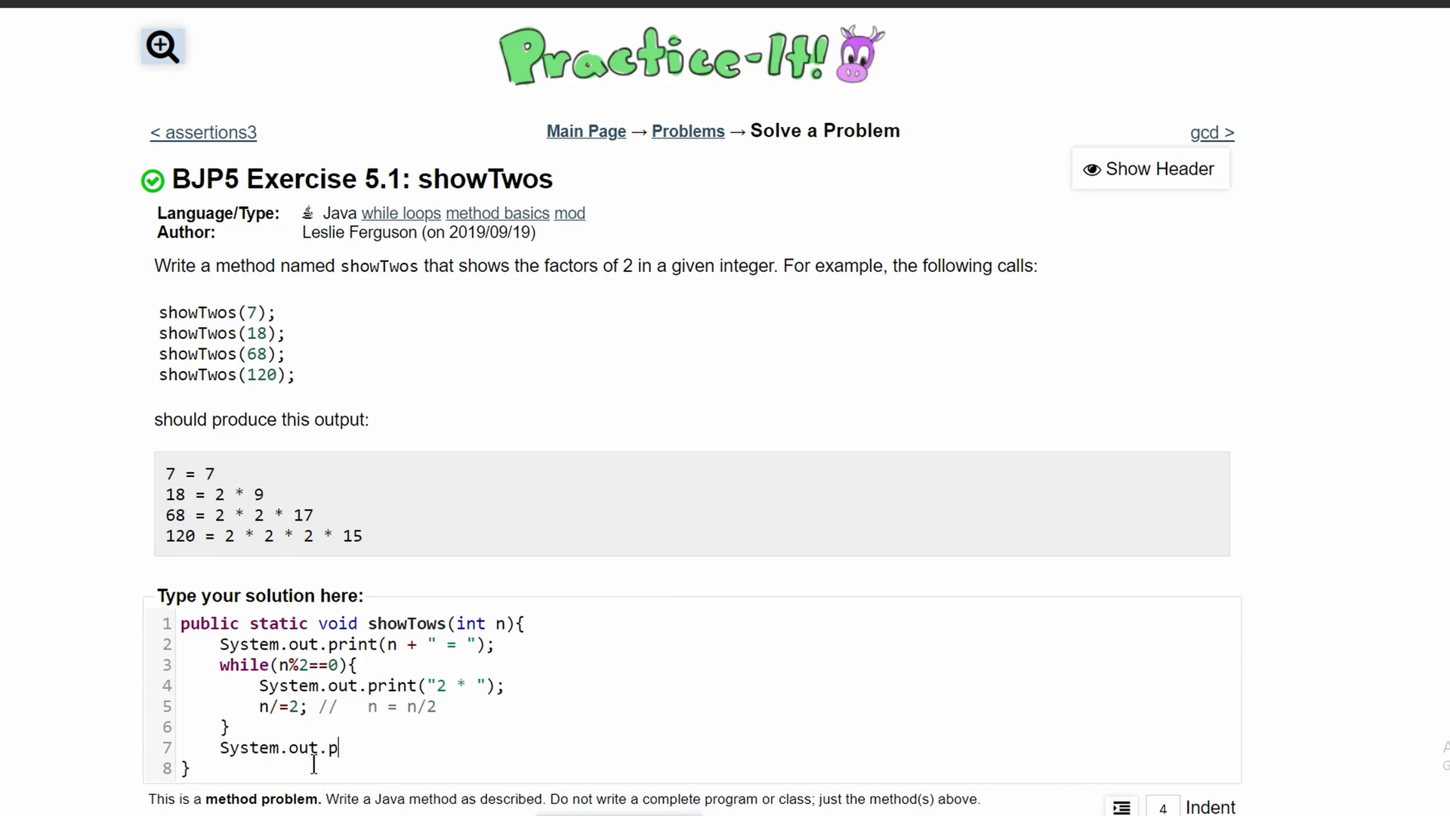
text(rint())
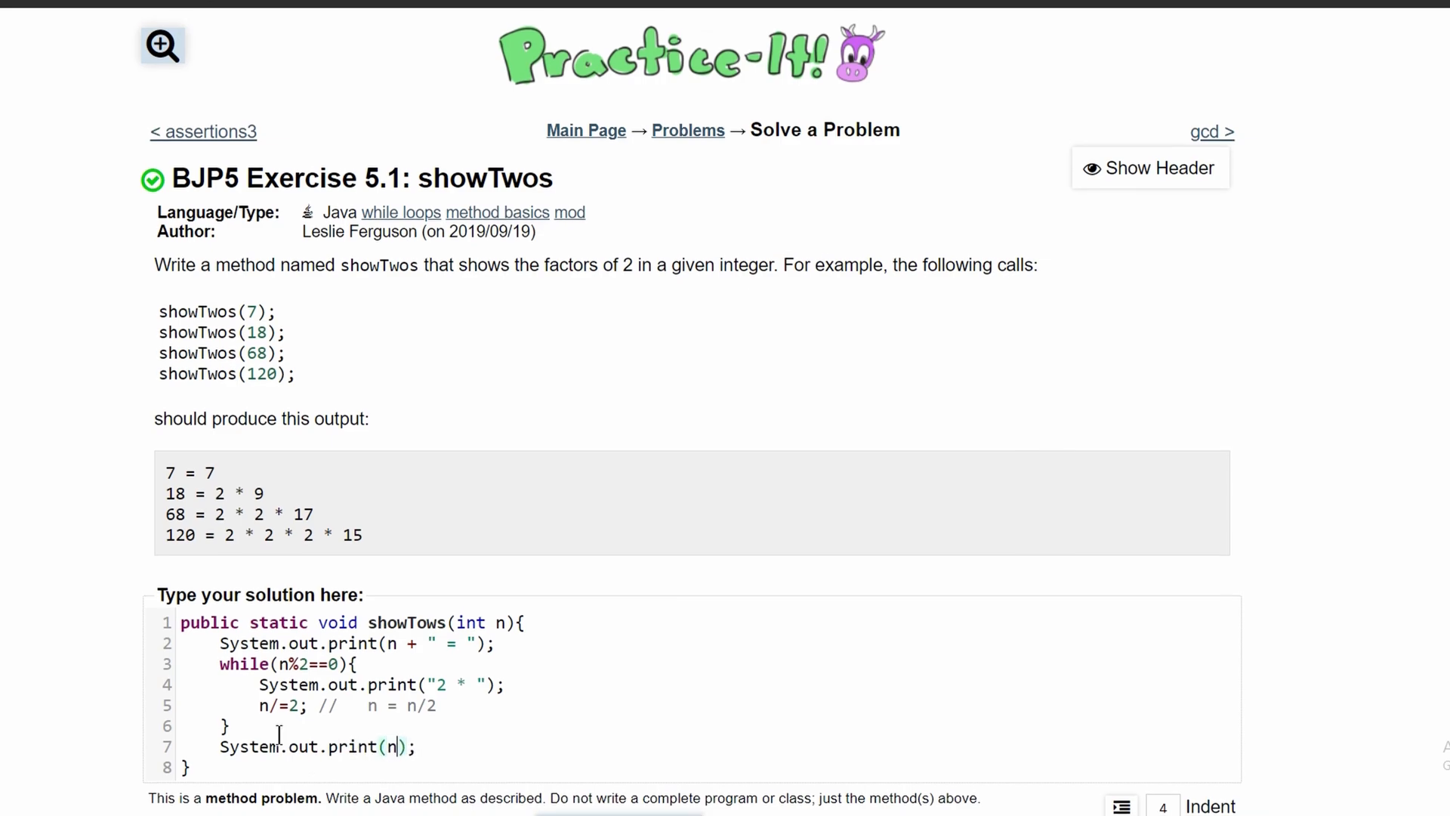
click(617, 779)
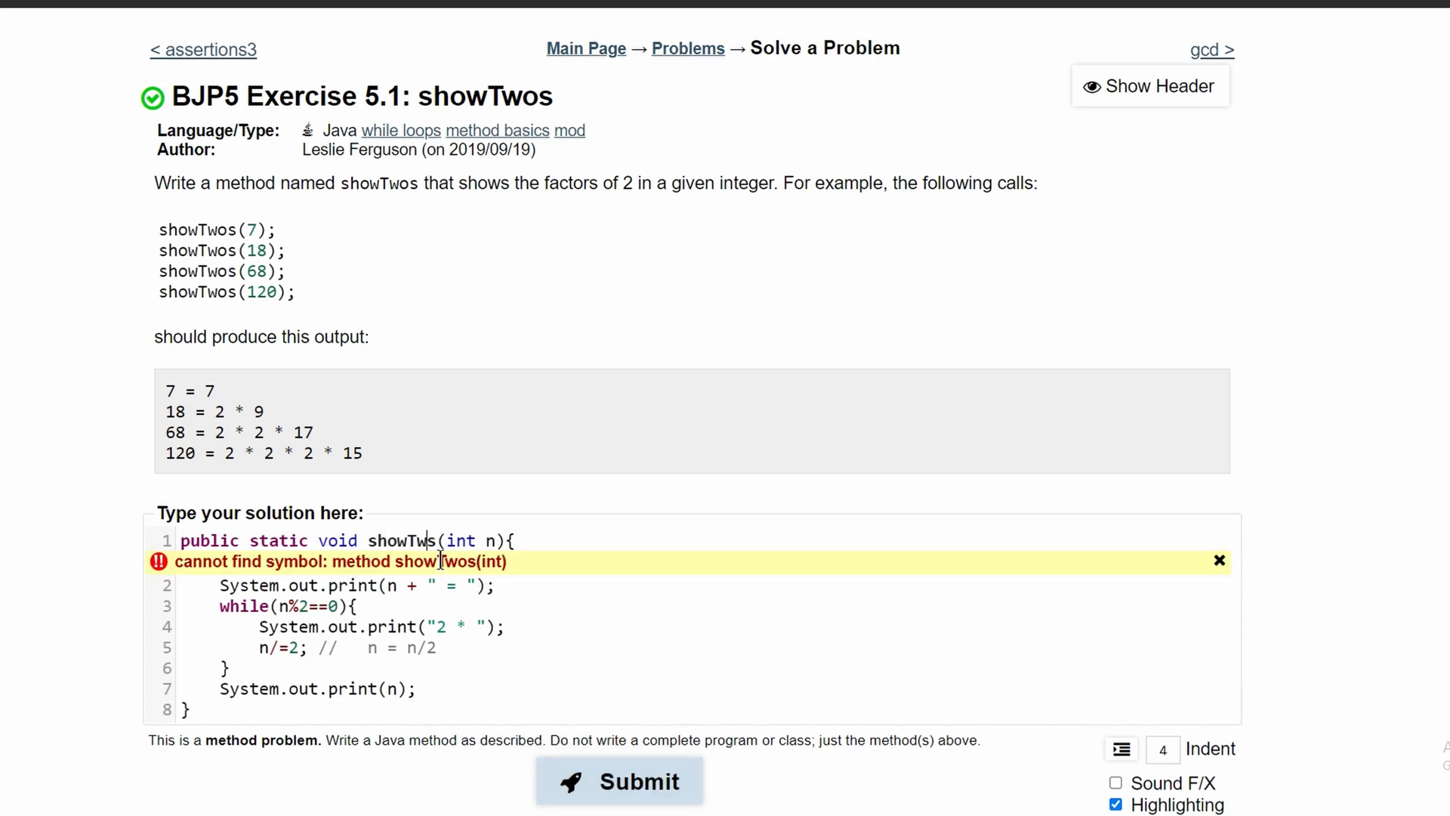
Rename showTows to showTwos and resubmit, passing all 6 tests
click(619, 779)
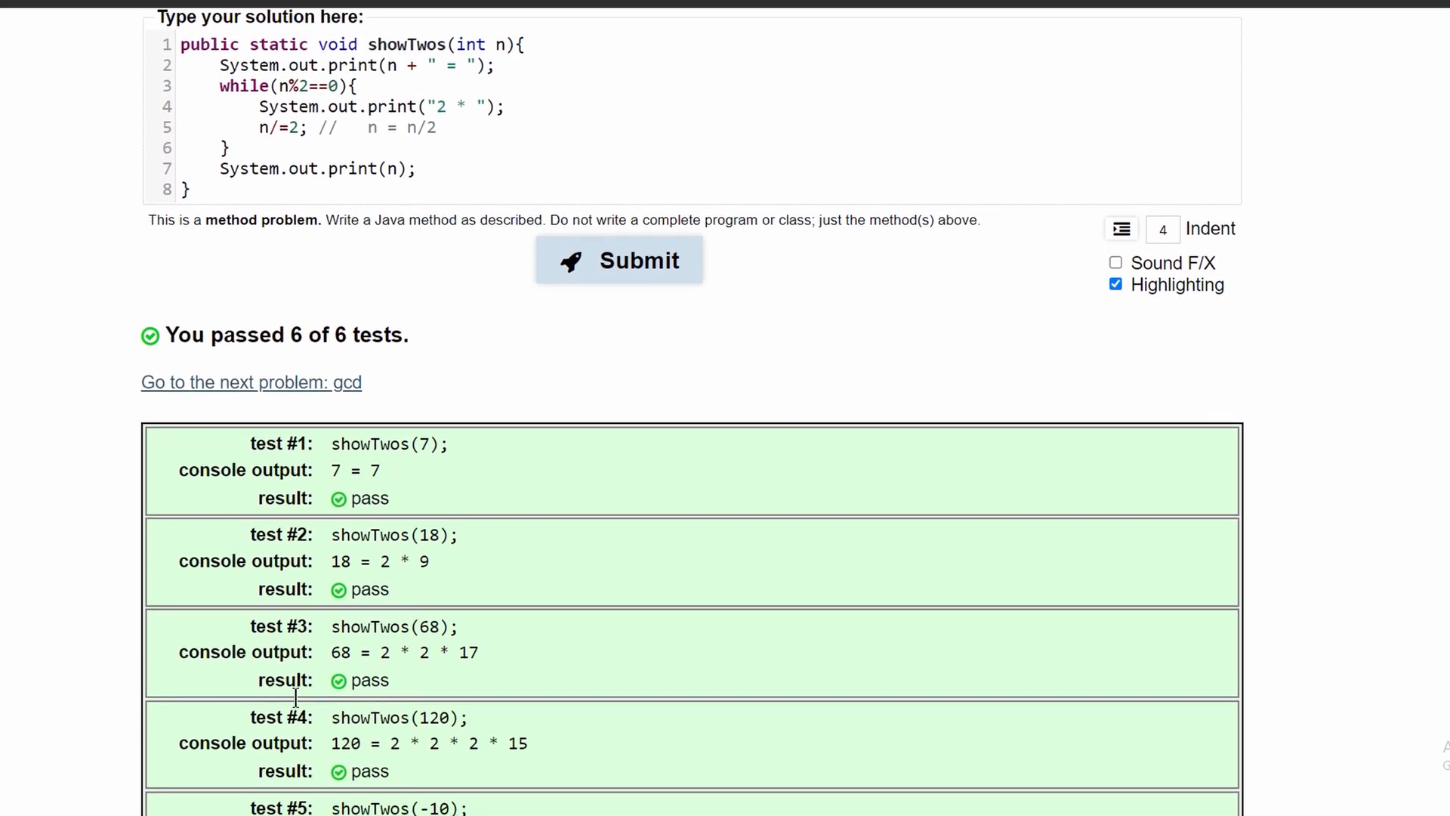
scroll(up, 3)
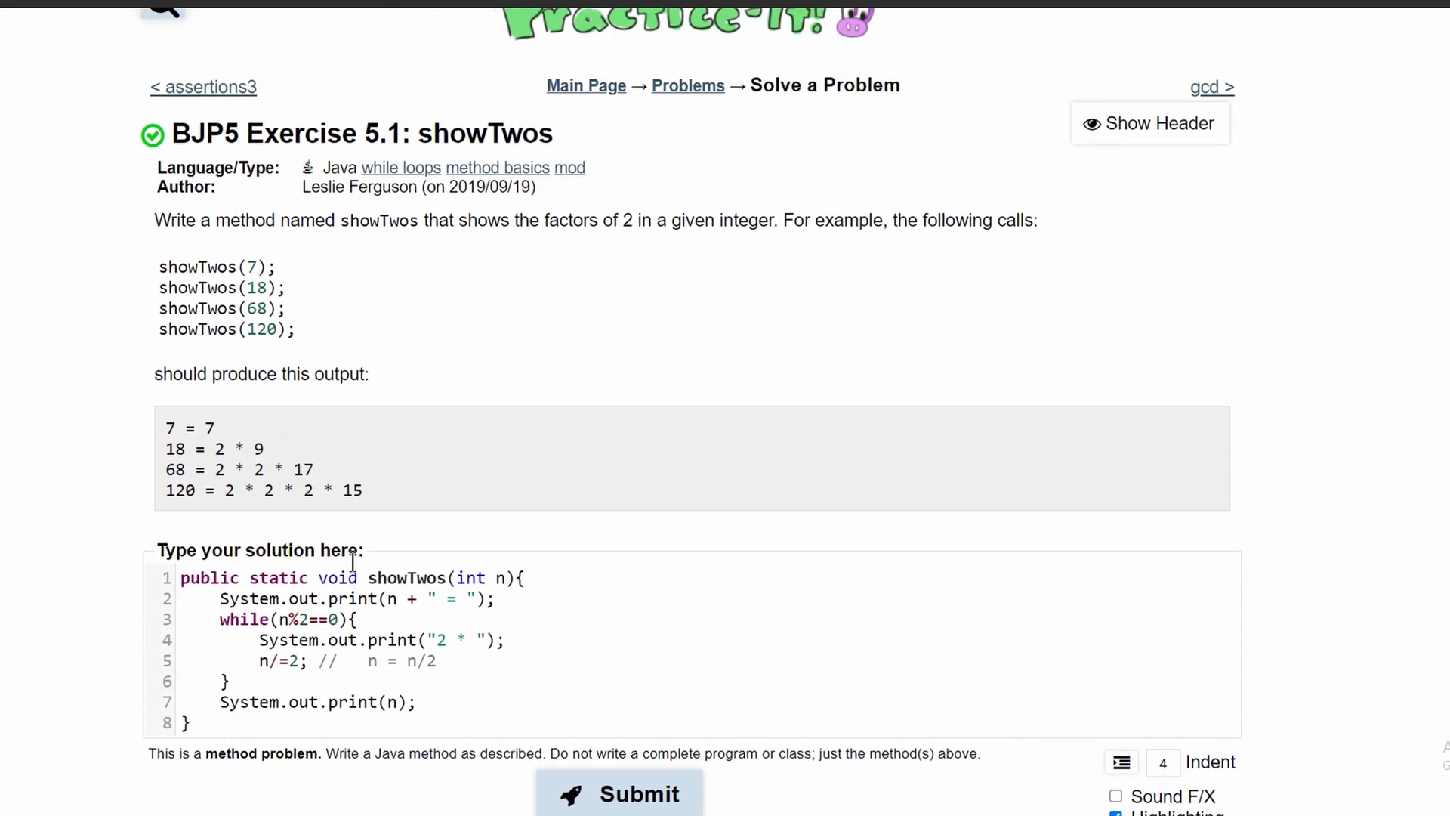
scroll(up, 3)
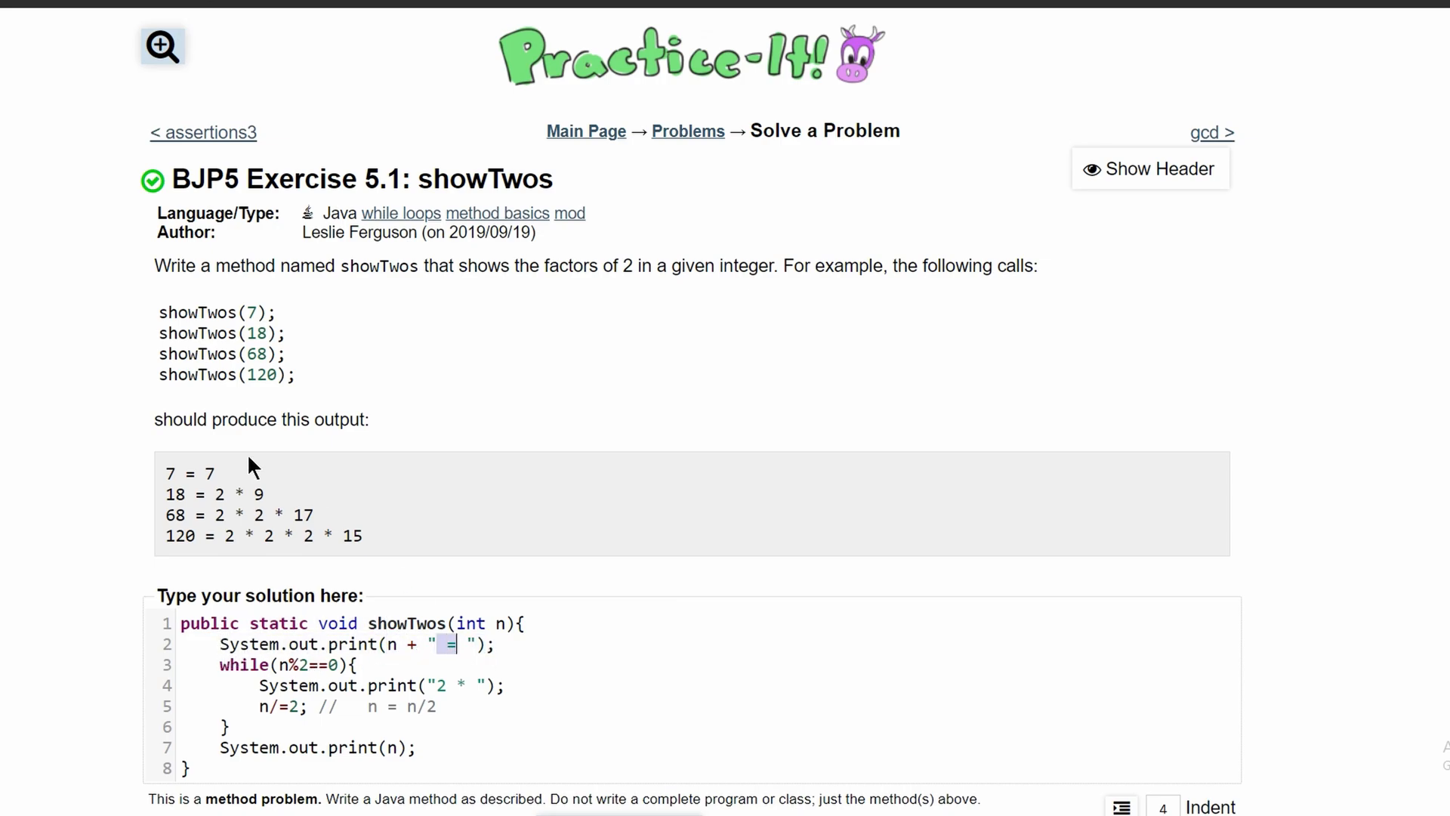
double_click(176, 494)
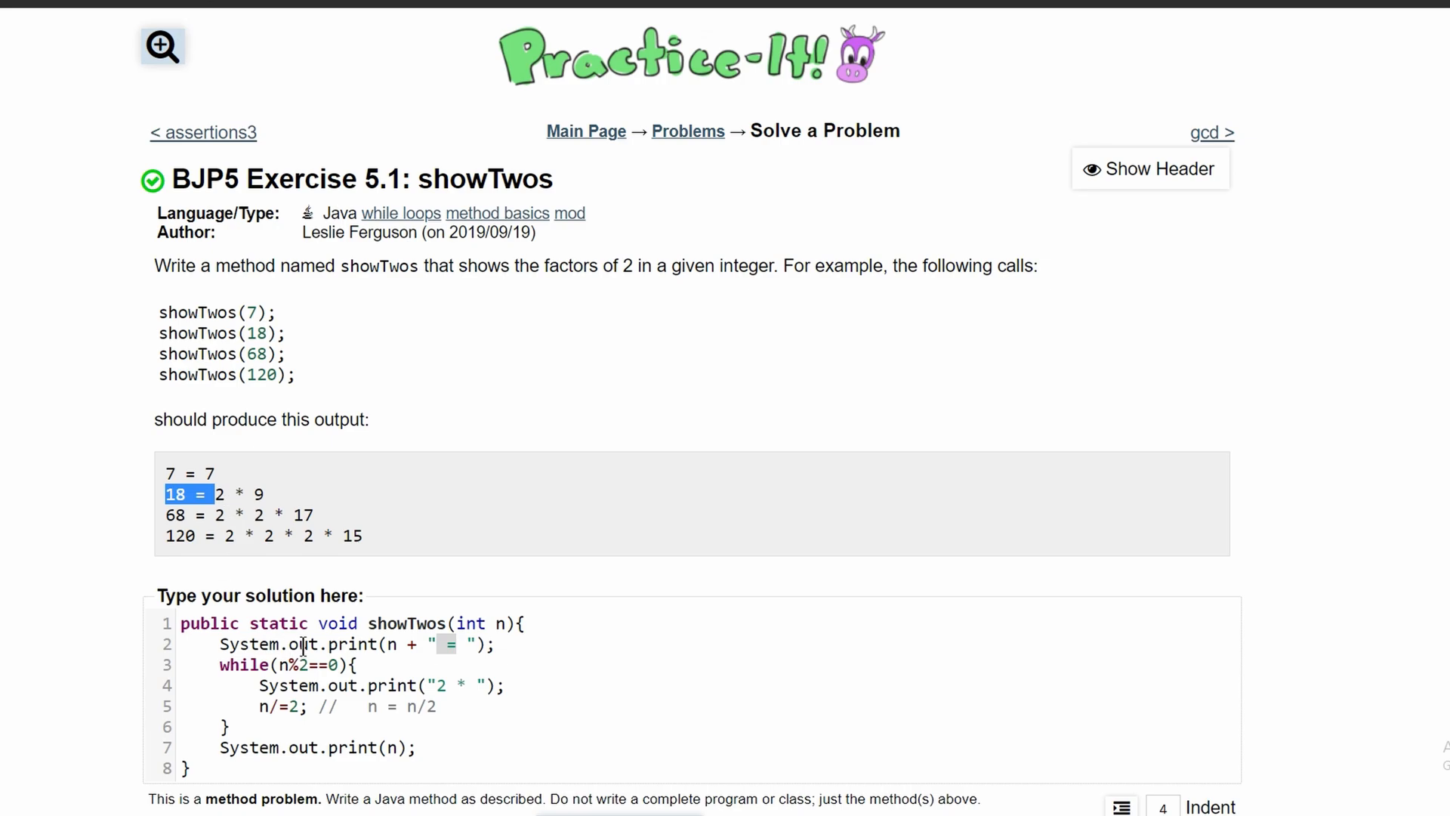